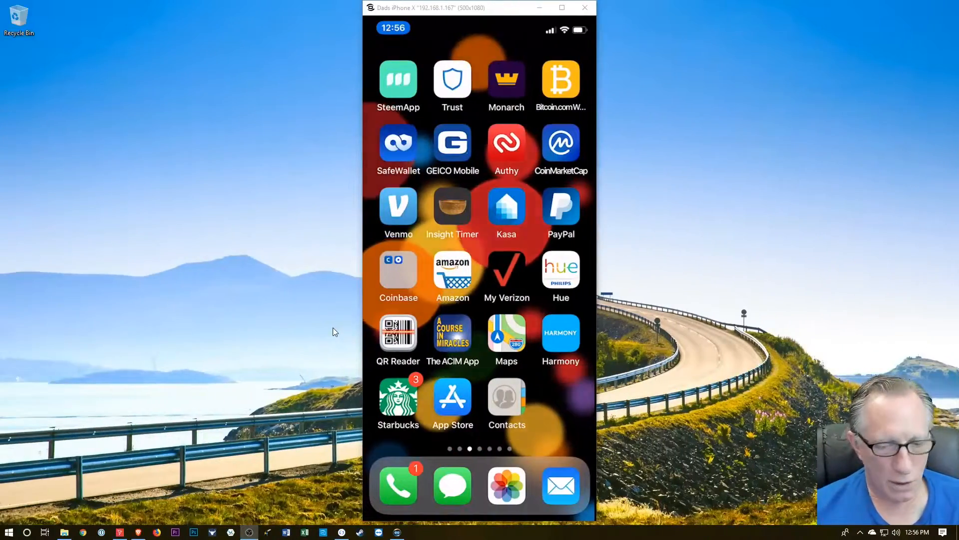
Search the App Store for 'Tron wallet' and install TronWallet Mobile from the results.
{"action": "left_click", "coordinate": [452, 398]}
{"action": "type", "text": "T"}
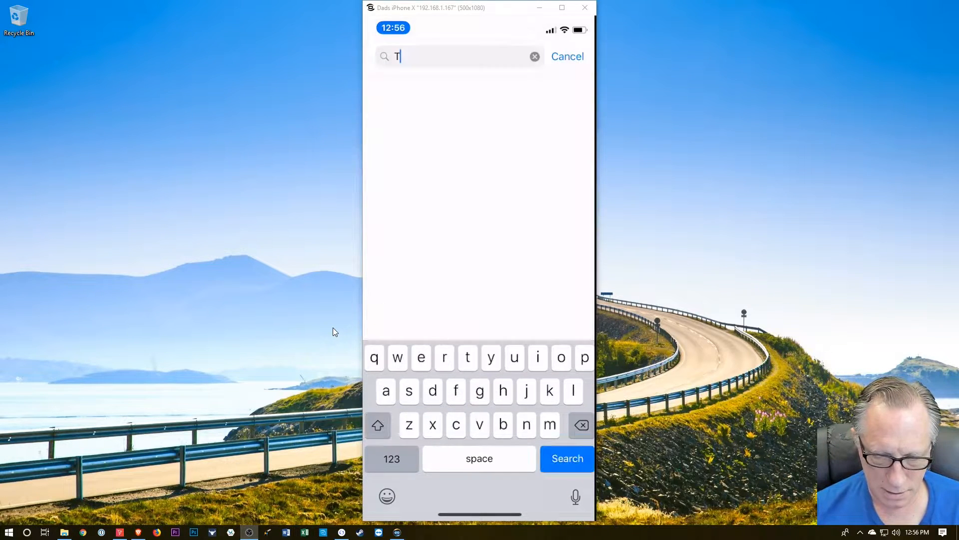
{"action": "type", "text": "ron"}
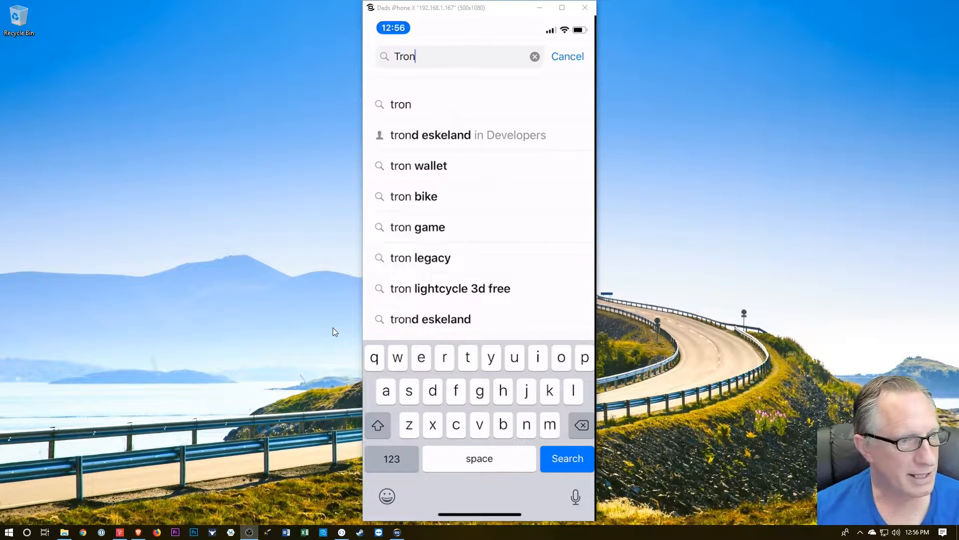
{"action": "left_click", "coordinate": [565, 459]}
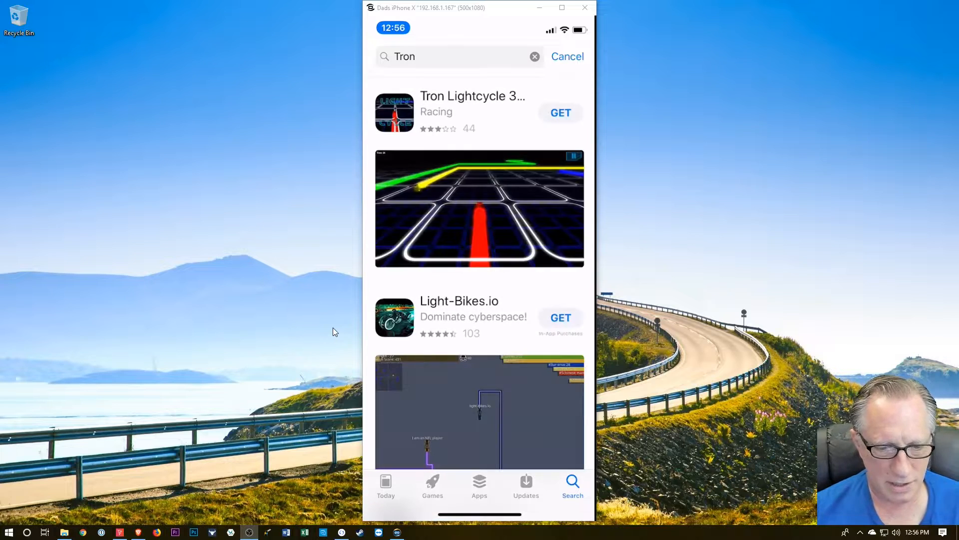
{"action": "left_click", "coordinate": [456, 56]}
{"action": "type", "text": " walle"}
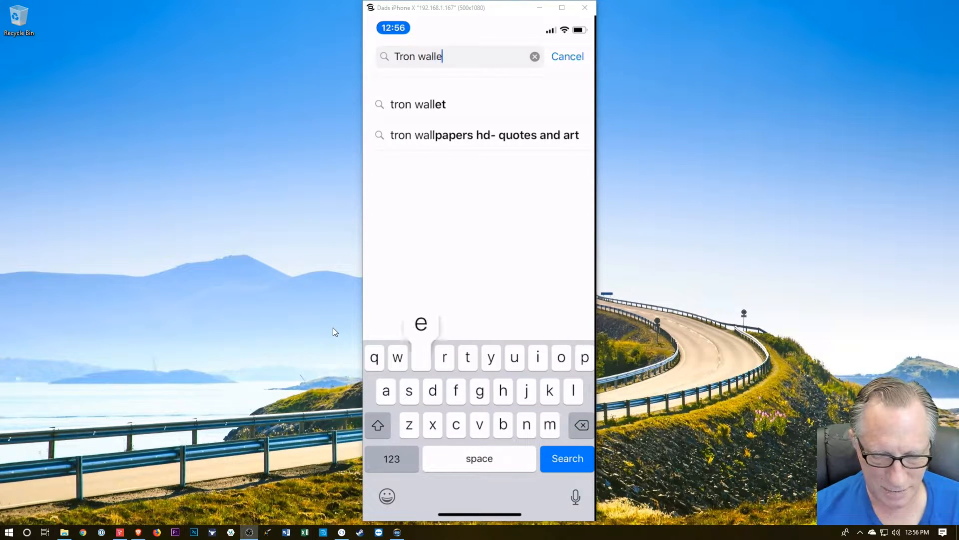
{"action": "left_click", "coordinate": [566, 458]}
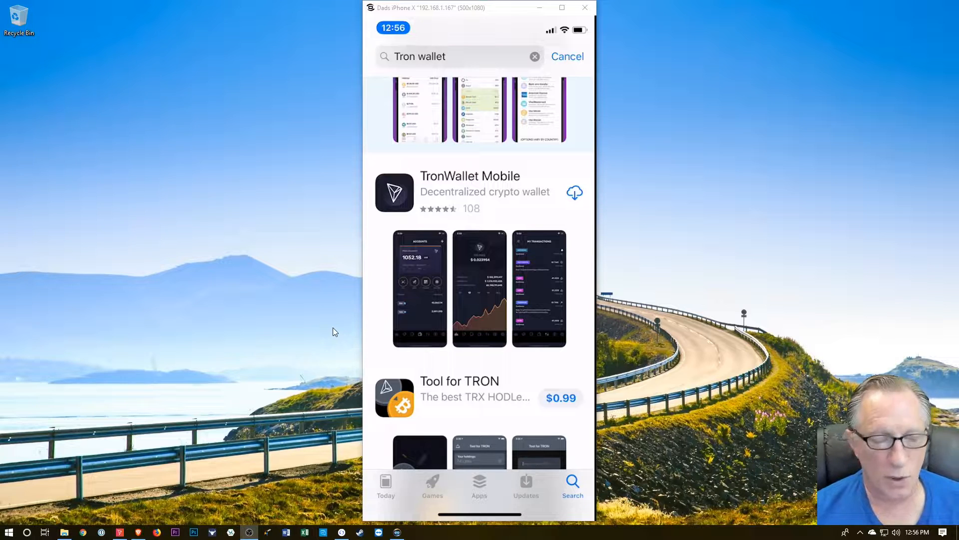
{"action": "left_click", "coordinate": [574, 192]}
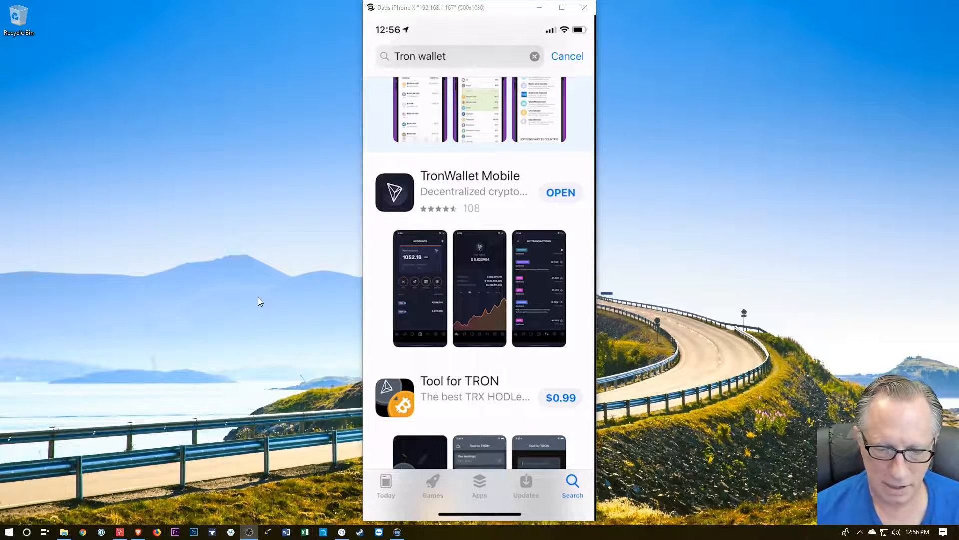
Launch TronWallet Mobile and start creating a new wallet to reach the seed screen.
{"action": "left_click", "coordinate": [560, 192]}
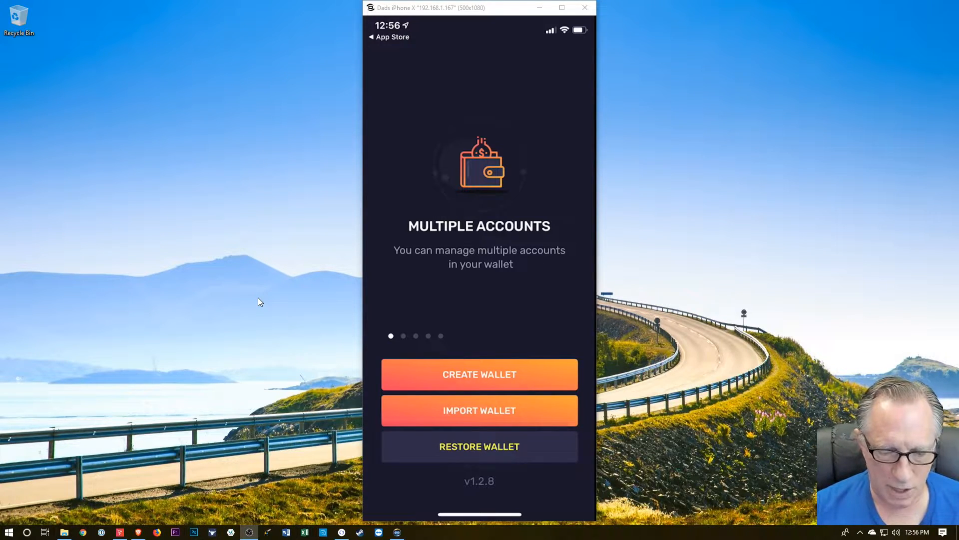
{"action": "left_click", "coordinate": [478, 374]}
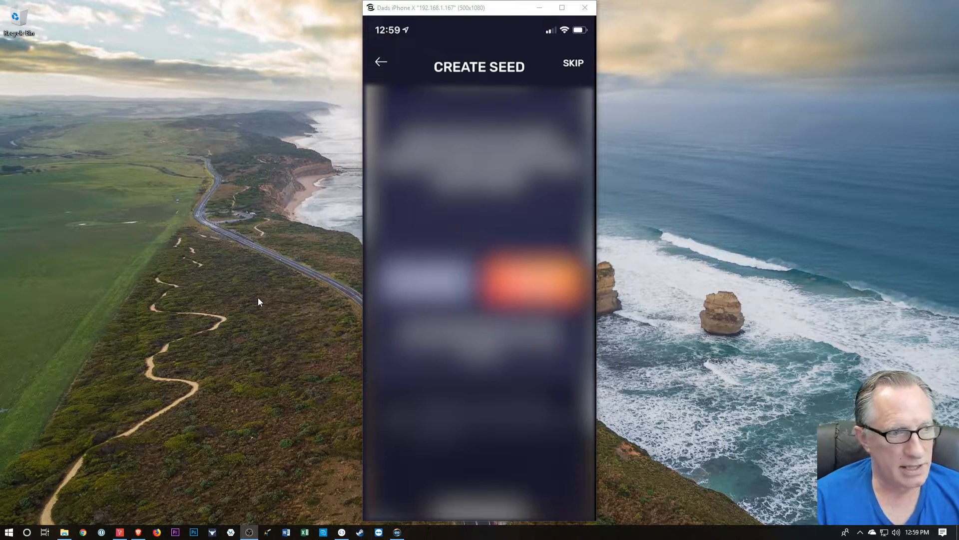
Confirm the seed words so the wallet is verified and earns 100 TWX.
{"action": "left_click", "coordinate": [530, 282]}
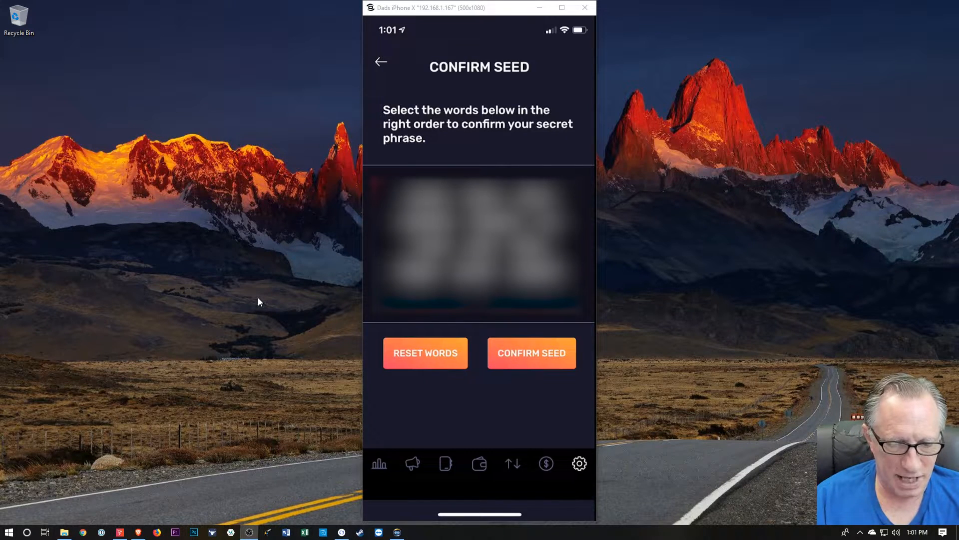
{"action": "left_click", "coordinate": [531, 353]}
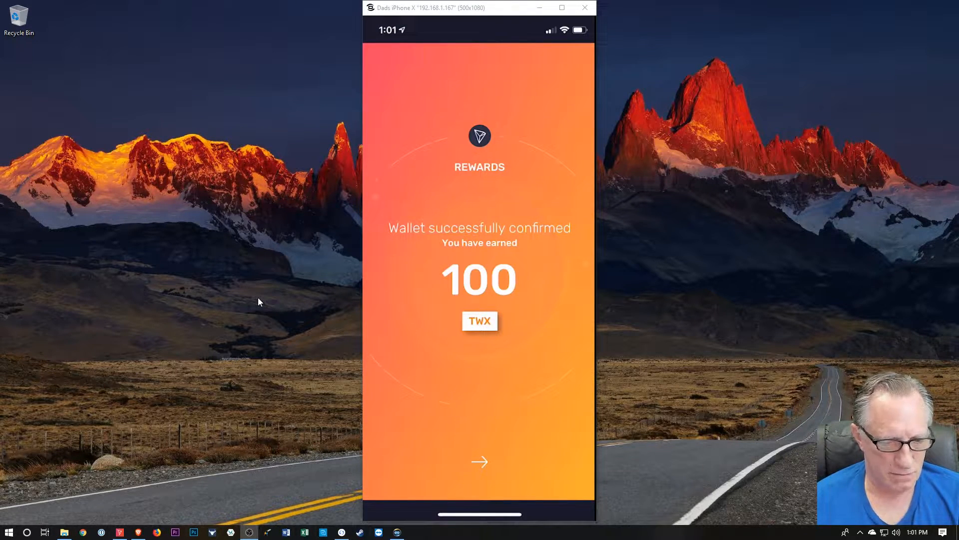
Show the main account's receive address and QR code and share it via the share sheet.
{"action": "left_click", "coordinate": [478, 462]}
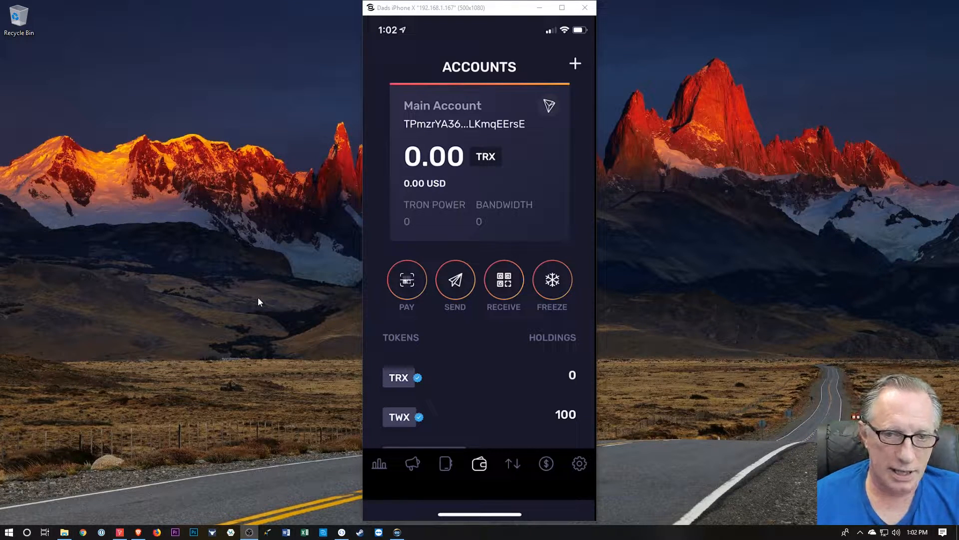
{"action": "left_click", "coordinate": [503, 279]}
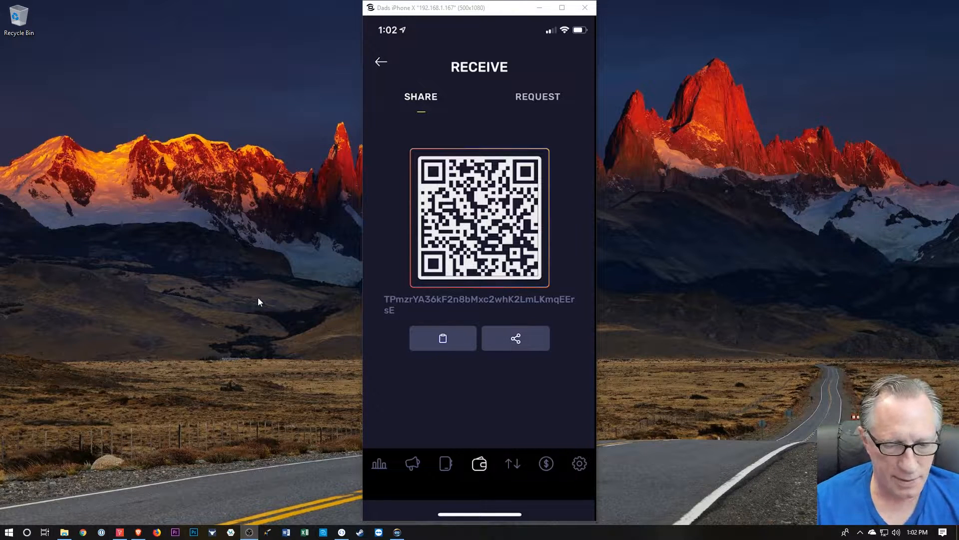
{"action": "left_click", "coordinate": [516, 339]}
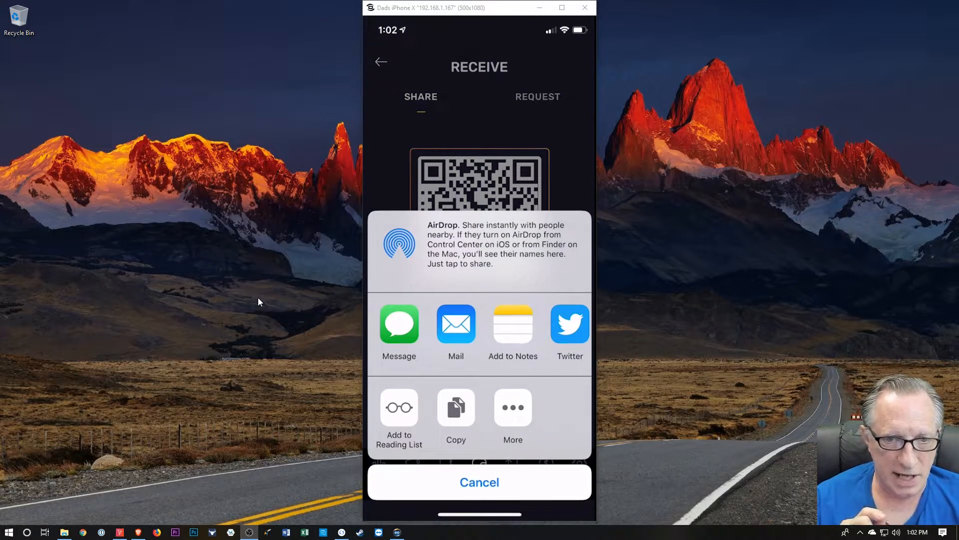
{"action": "left_click", "coordinate": [479, 481]}
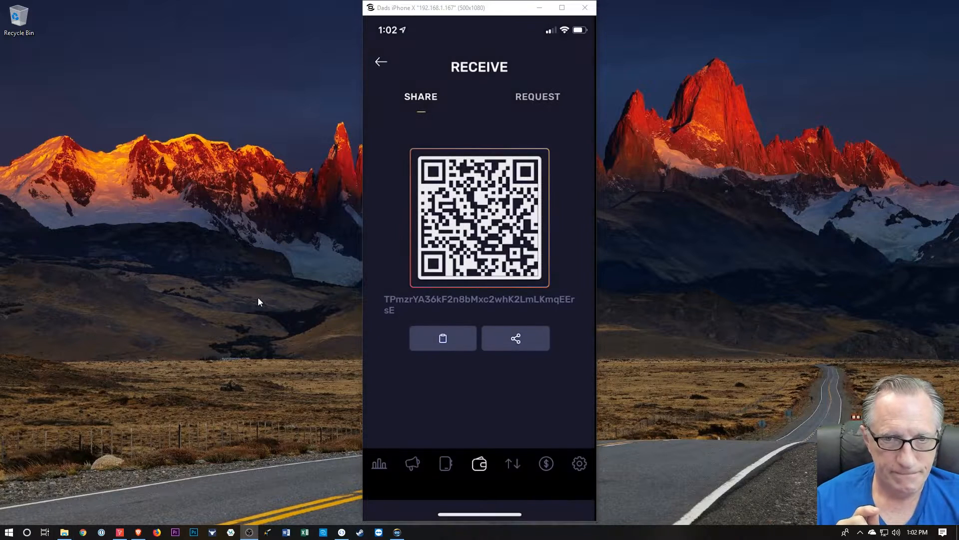
{"action": "left_click", "coordinate": [515, 339]}
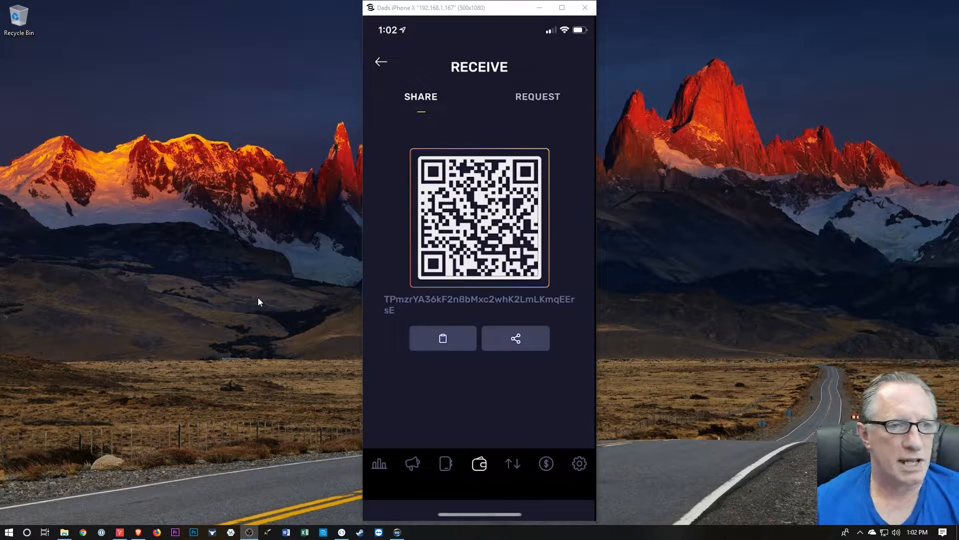
{"action": "left_click", "coordinate": [584, 7]}
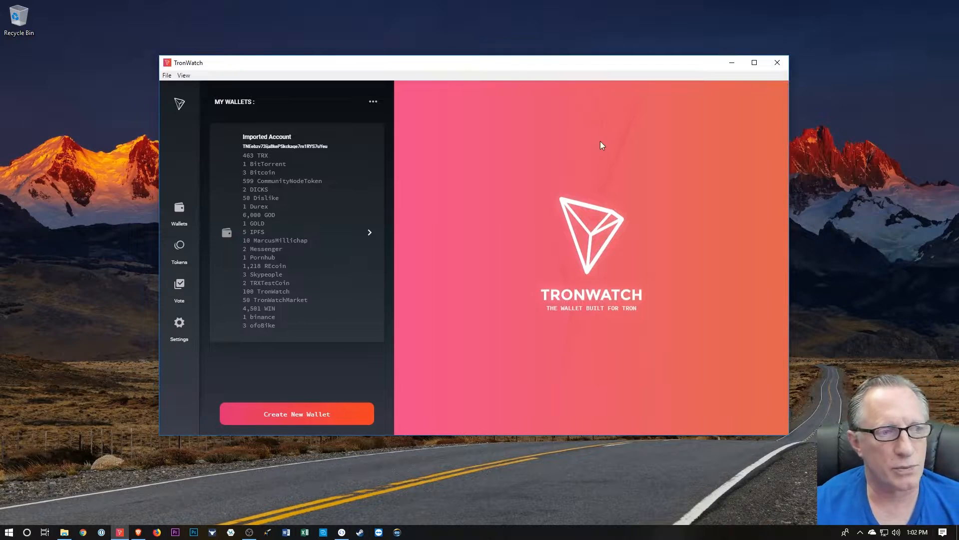
{"action": "mouse_move", "coordinate": [443, 203]}
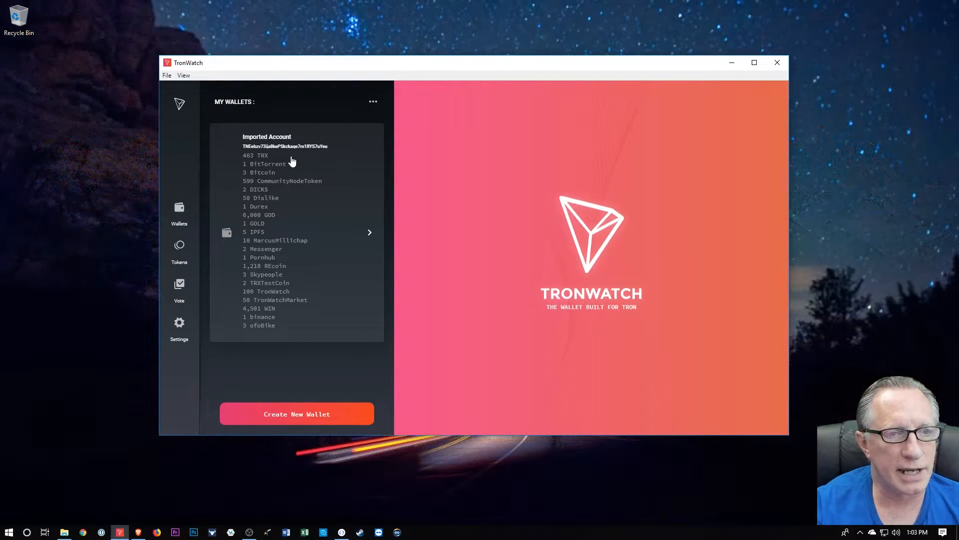
{"action": "mouse_move", "coordinate": [344, 178]}
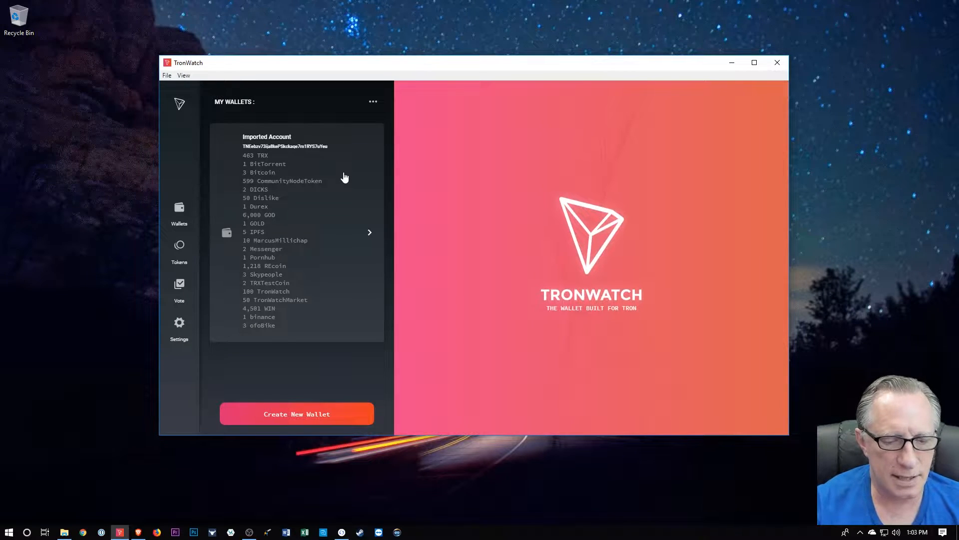
{"action": "mouse_move", "coordinate": [380, 178]}
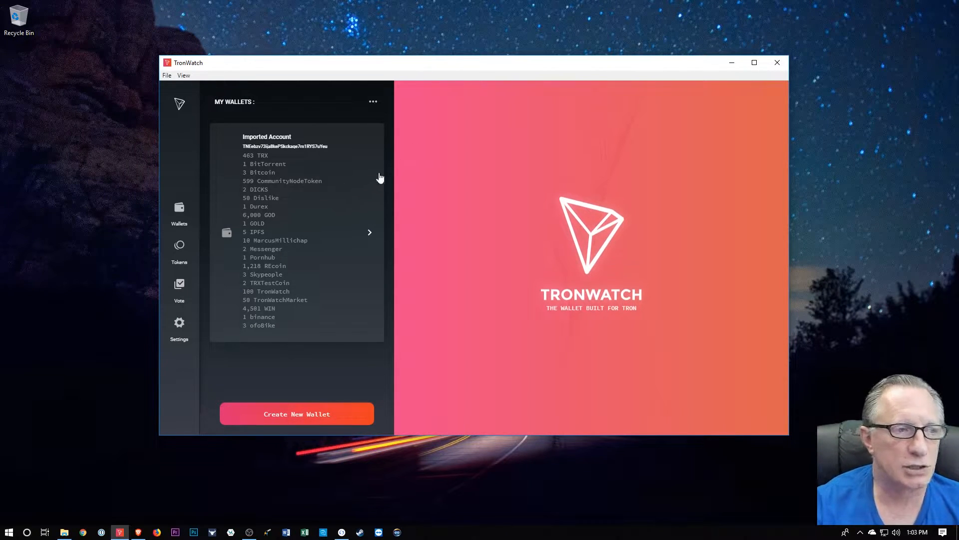
{"action": "mouse_move", "coordinate": [391, 224]}
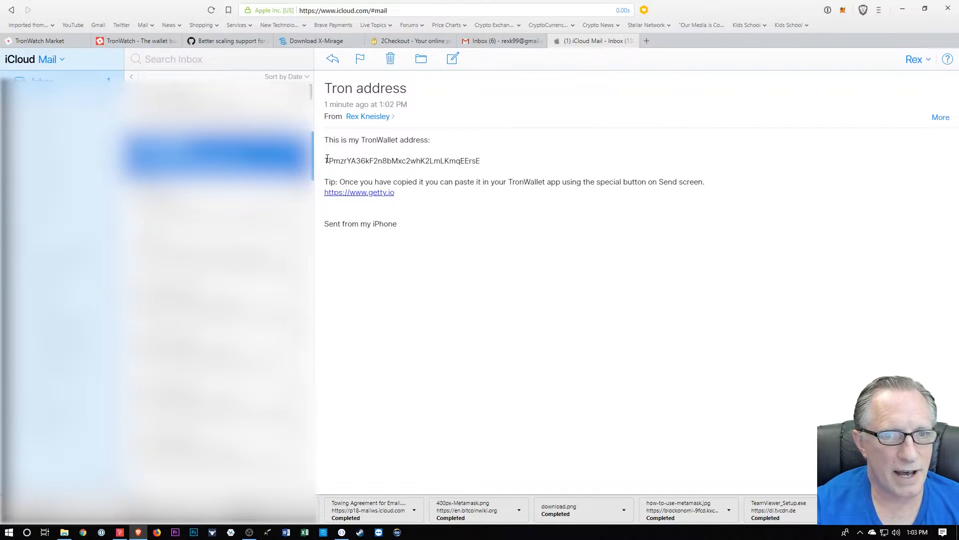
Select the TronWallet address in the 'Tron address' email for copying.
{"action": "double_click", "coordinate": [401, 160]}
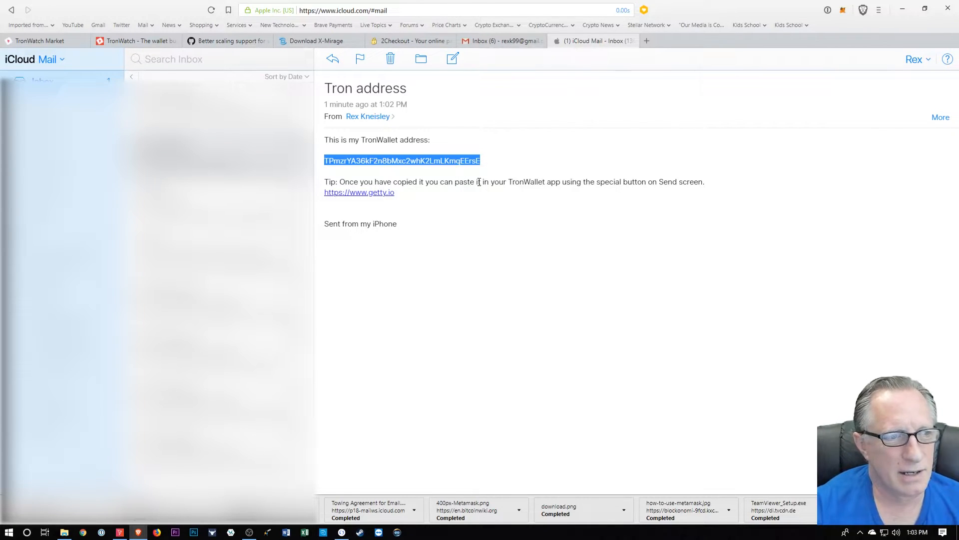
{"action": "mouse_move", "coordinate": [808, 222]}
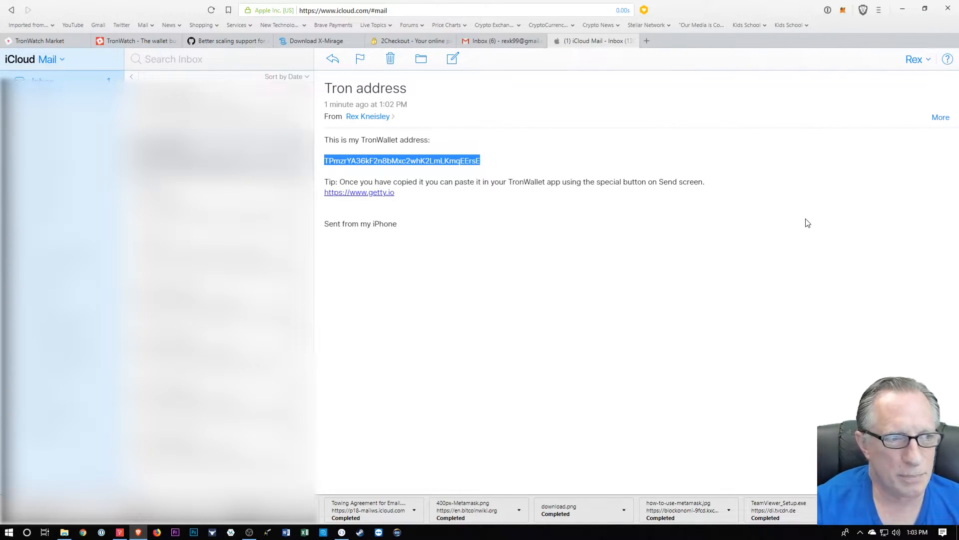
{"action": "mouse_move", "coordinate": [814, 179]}
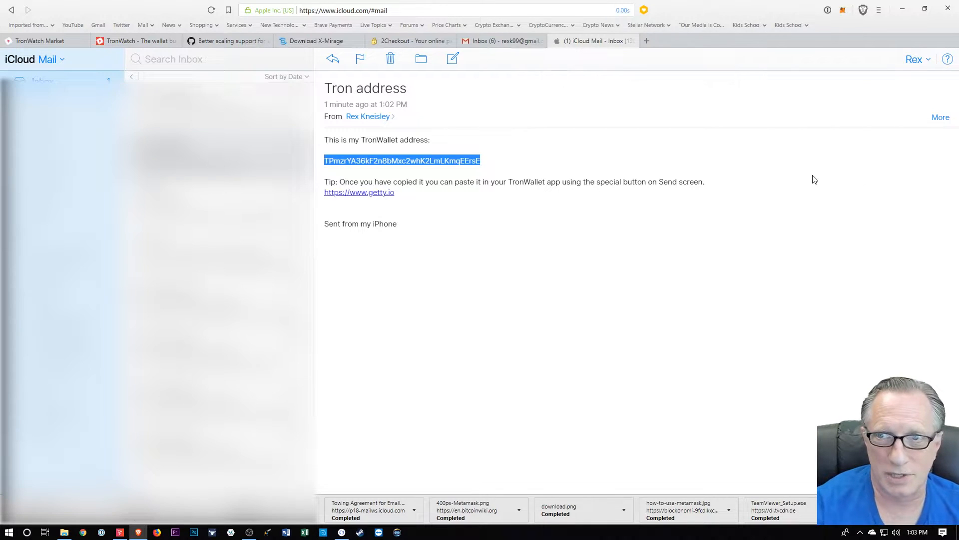
{"action": "mouse_move", "coordinate": [887, 17]}
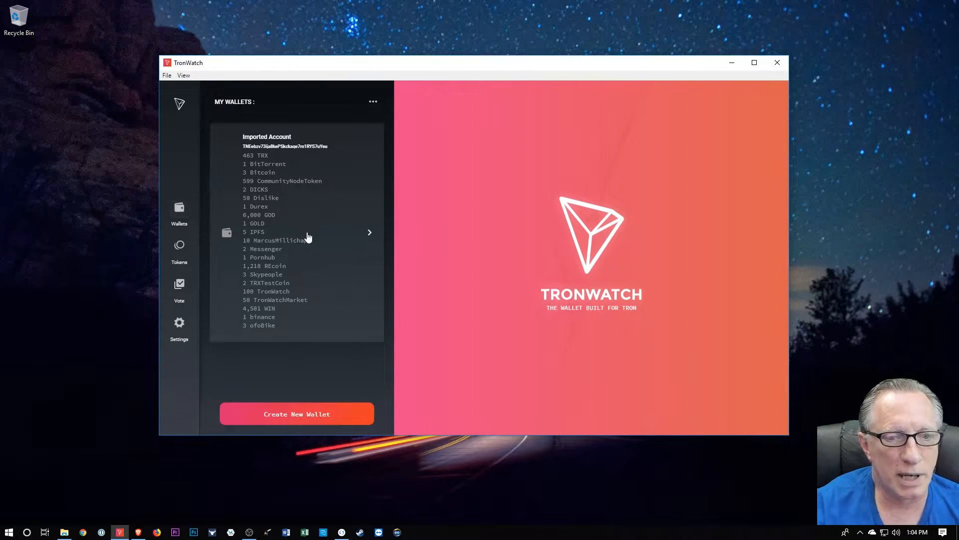
From the Imported Account, start a send to the pasted TronWallet address with amount 200.
{"action": "left_click", "coordinate": [297, 232]}
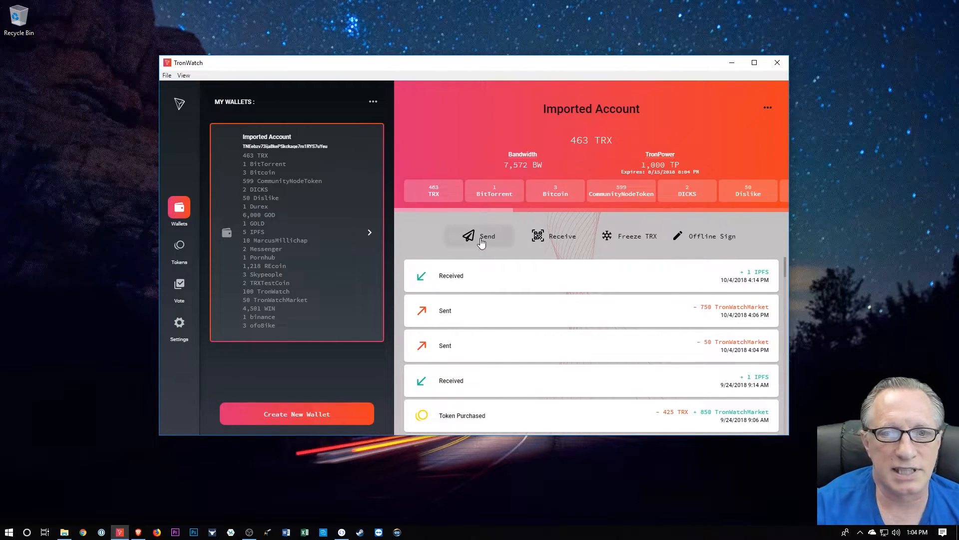
{"action": "left_click", "coordinate": [479, 236]}
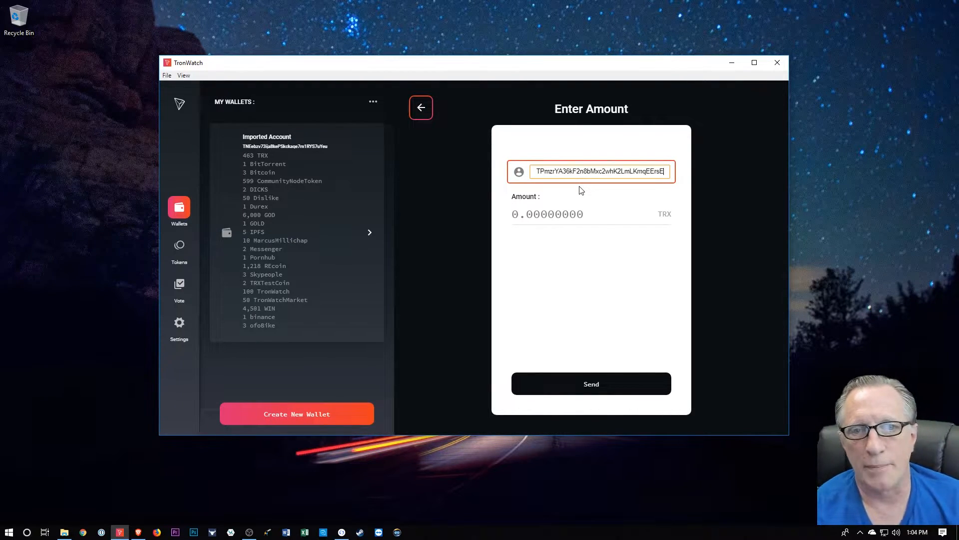
{"action": "left_click", "coordinate": [590, 384]}
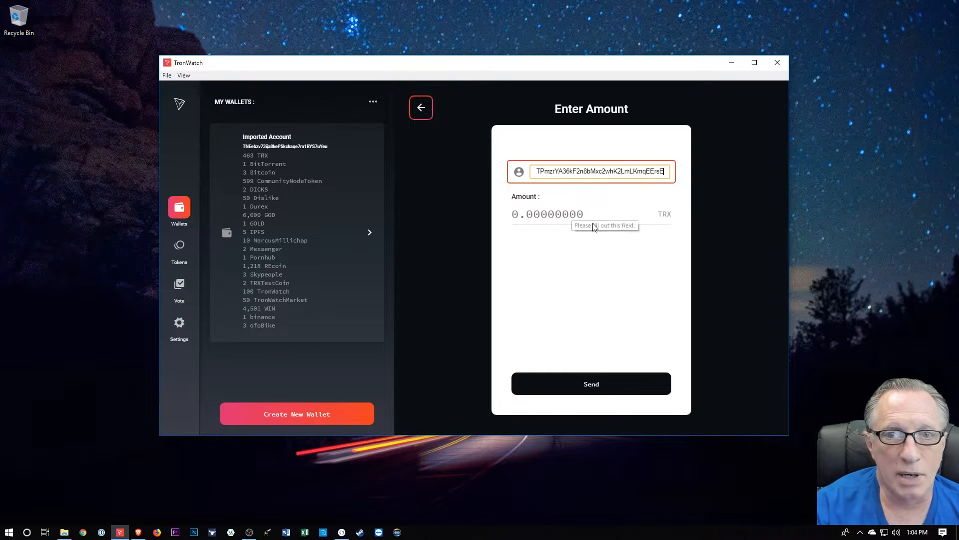
{"action": "mouse_move", "coordinate": [597, 246]}
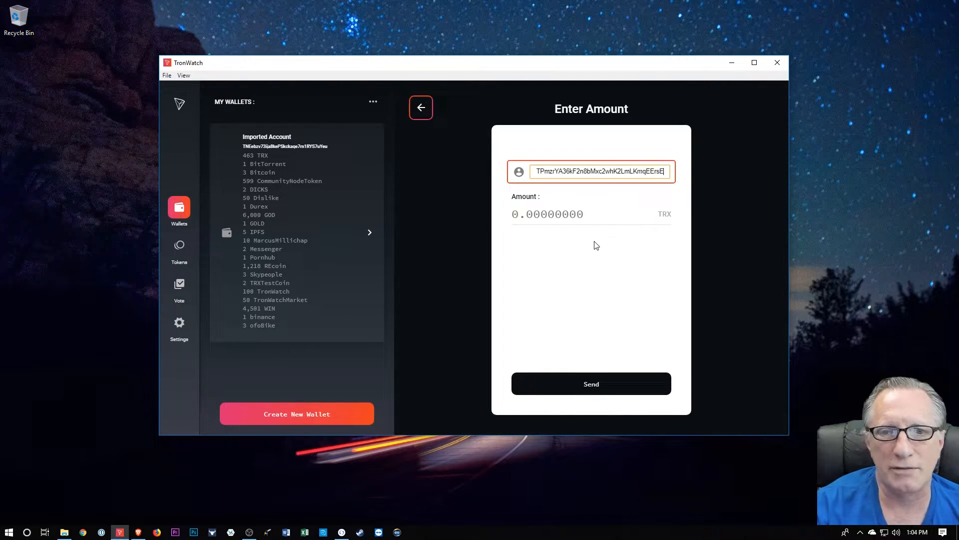
{"action": "left_click", "coordinate": [590, 384]}
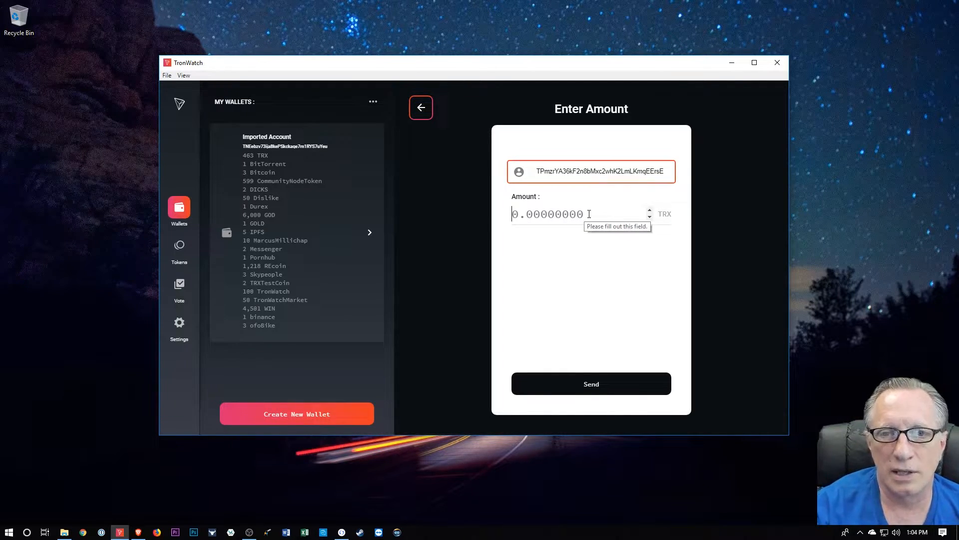
{"action": "type", "text": "200"}
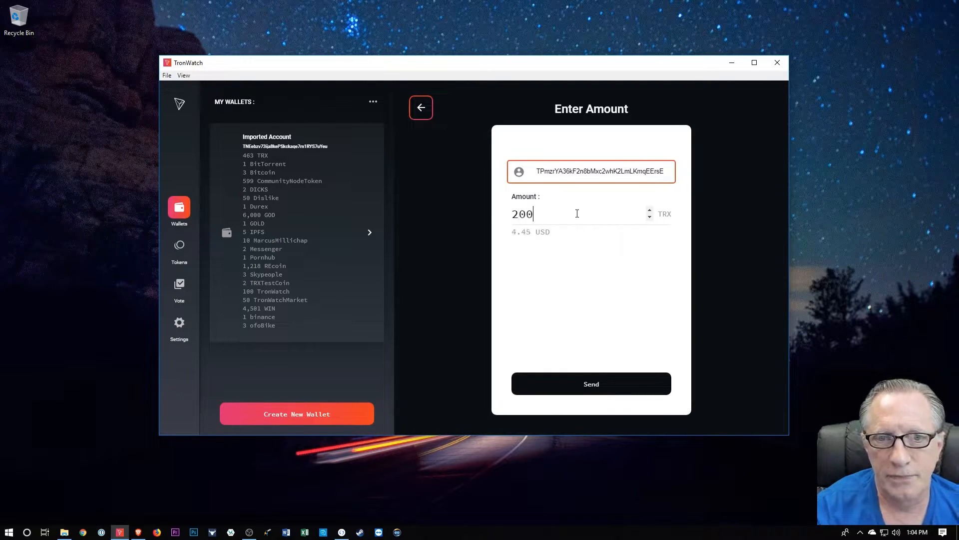
{"action": "mouse_move", "coordinate": [557, 262]}
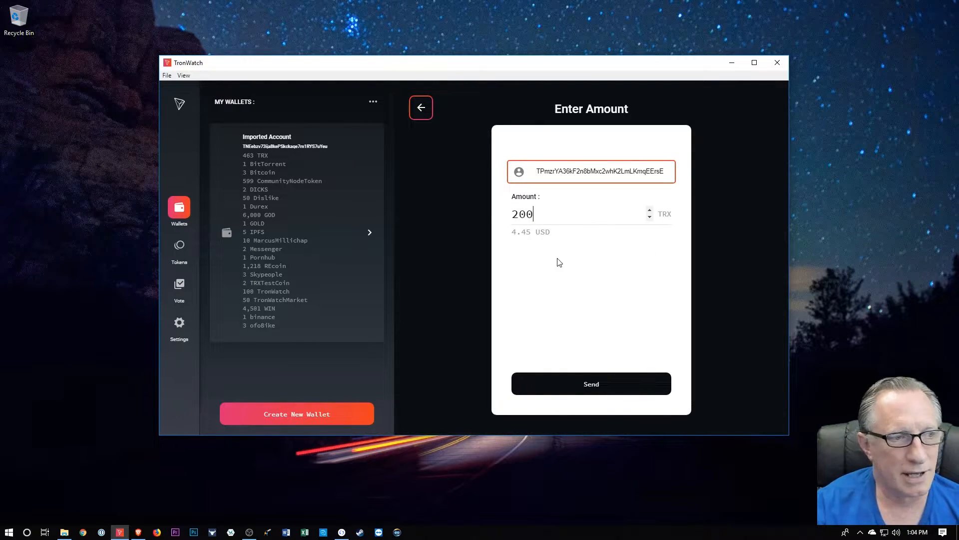
{"action": "mouse_move", "coordinate": [662, 264]}
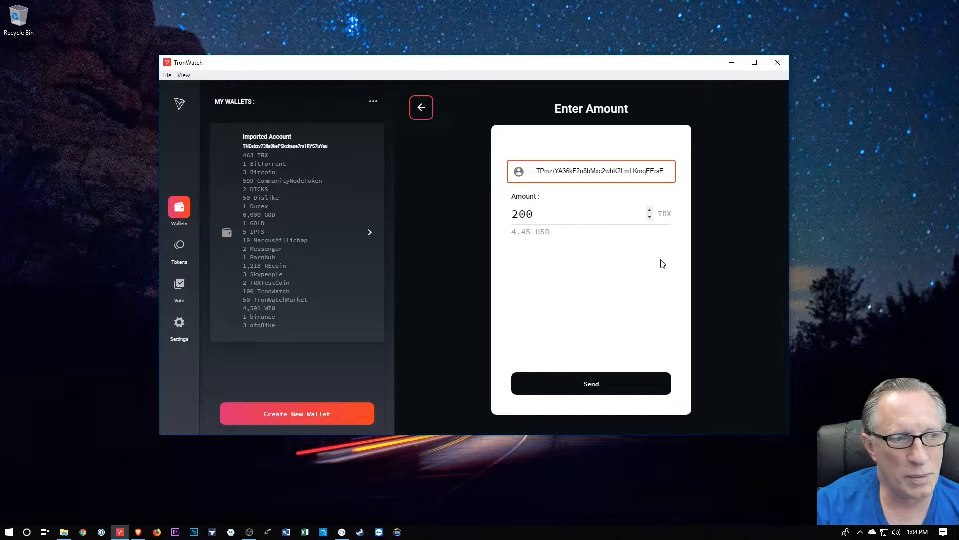
{"action": "mouse_move", "coordinate": [566, 341]}
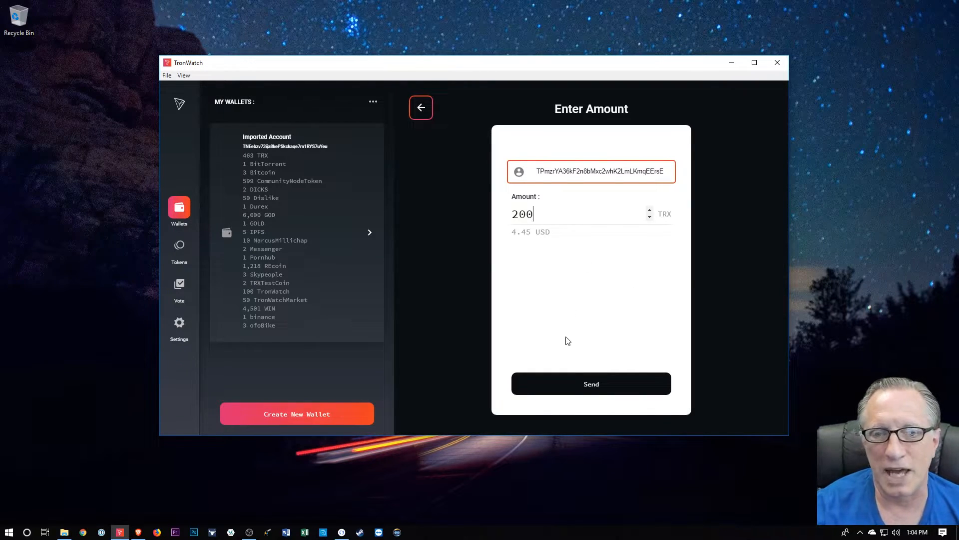
Submit and confirm the 200 TRX transfer, leaving 263 TRX in the account.
{"action": "left_click", "coordinate": [590, 384]}
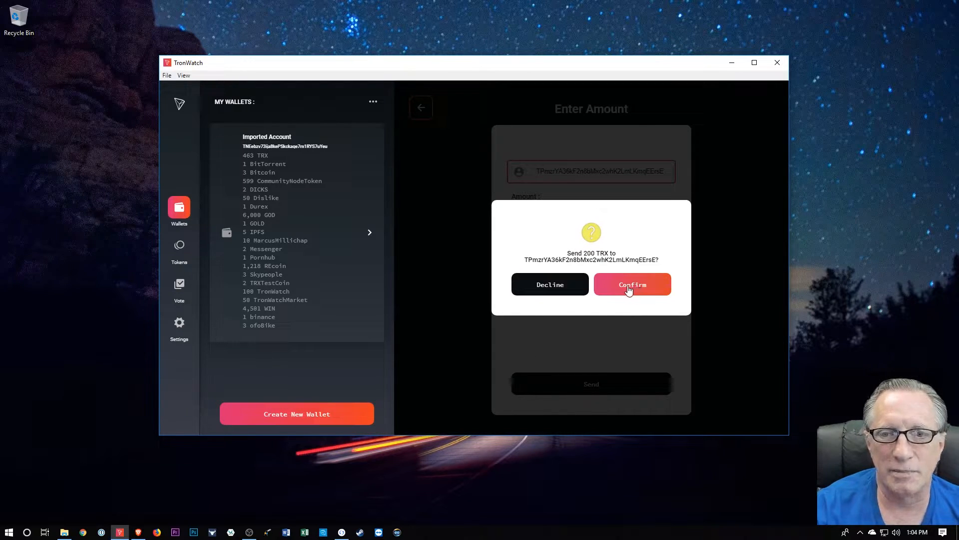
{"action": "left_click", "coordinate": [632, 284]}
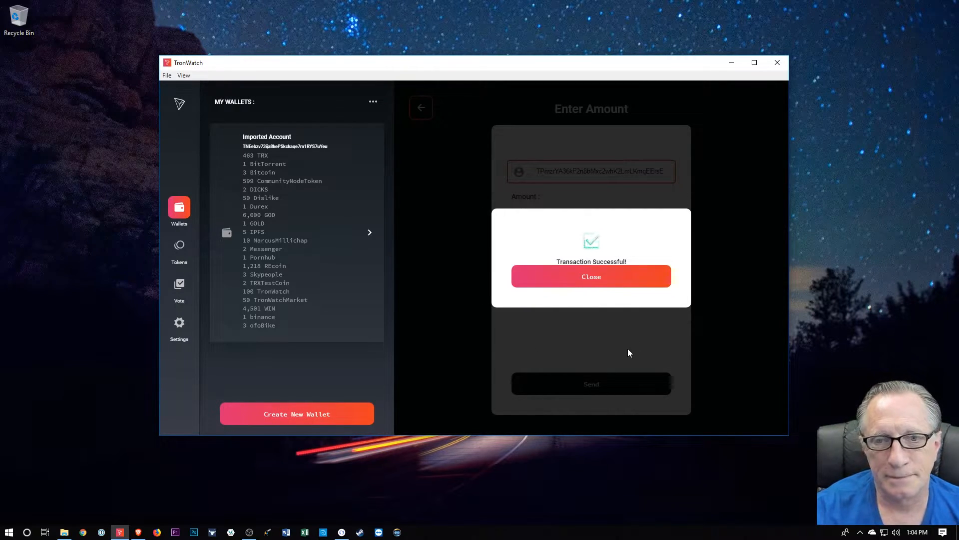
{"action": "left_click", "coordinate": [591, 276]}
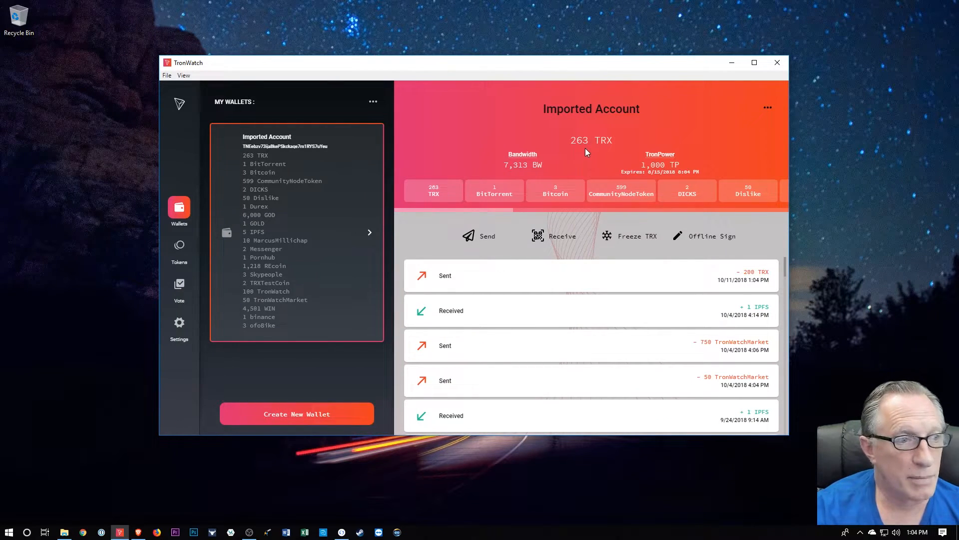
{"action": "mouse_move", "coordinate": [731, 62]}
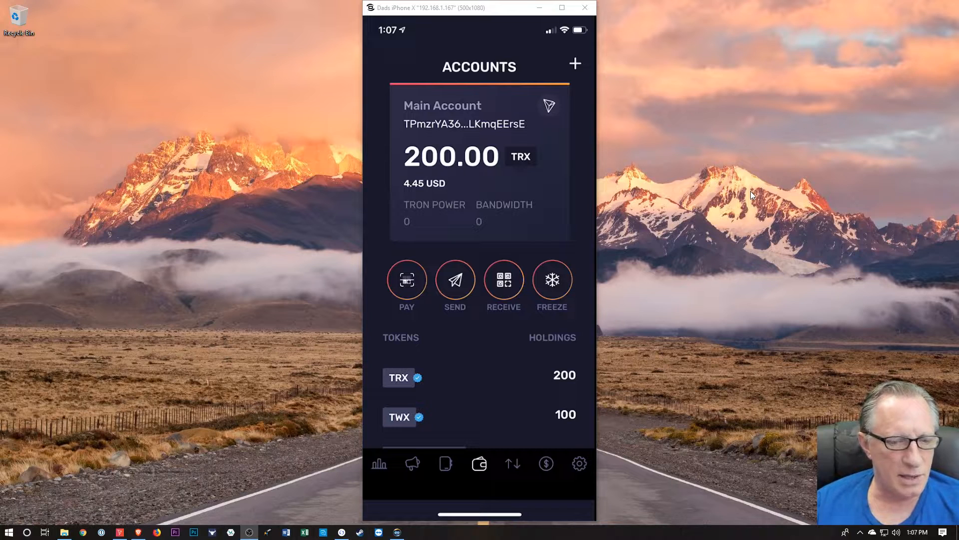
Allow camera access for the send form's address scanner on the Main Account.
{"action": "left_click", "coordinate": [454, 282]}
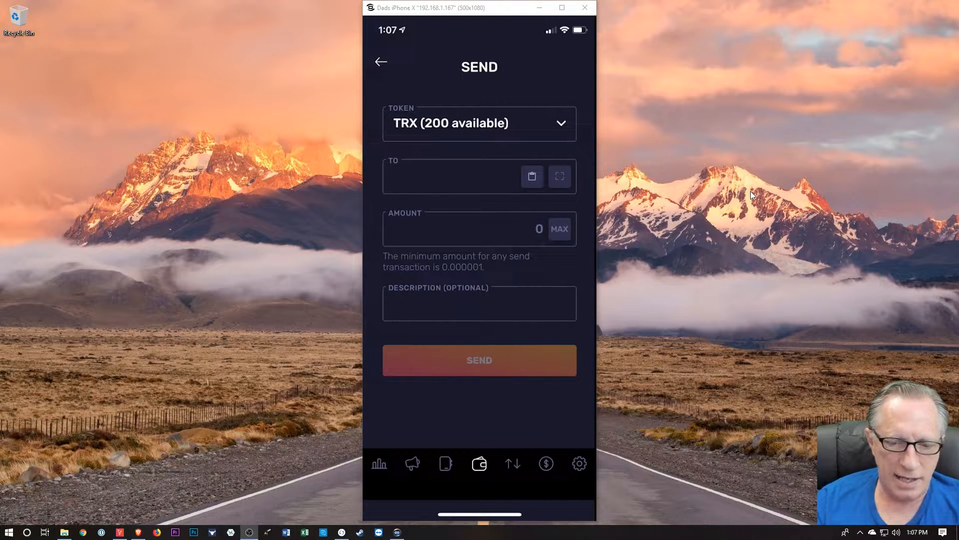
{"action": "left_click", "coordinate": [559, 176]}
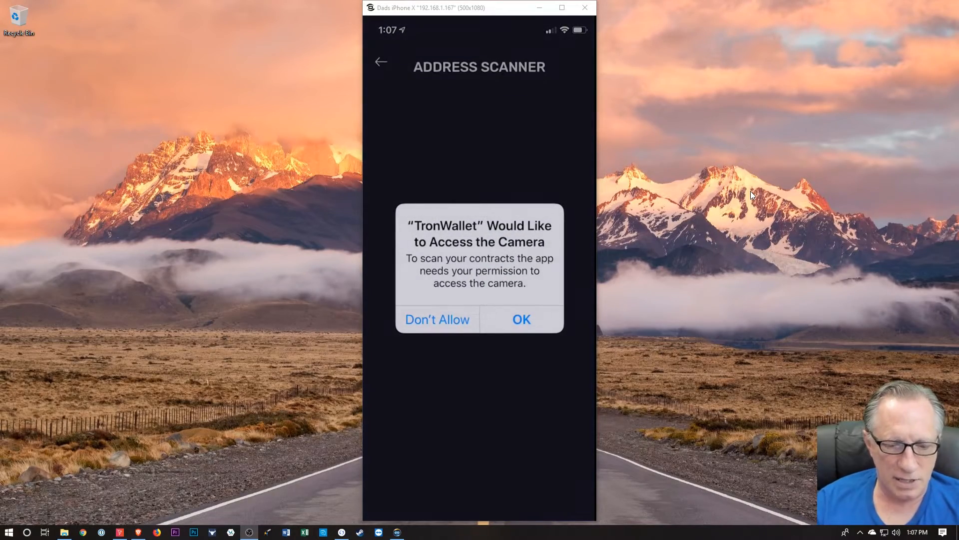
{"action": "left_click", "coordinate": [521, 319]}
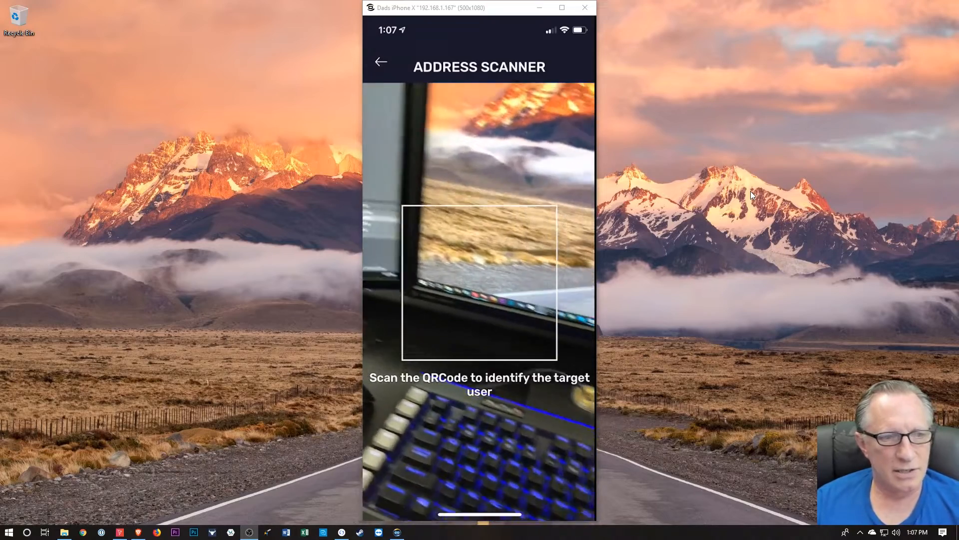
{"action": "left_click", "coordinate": [380, 61]}
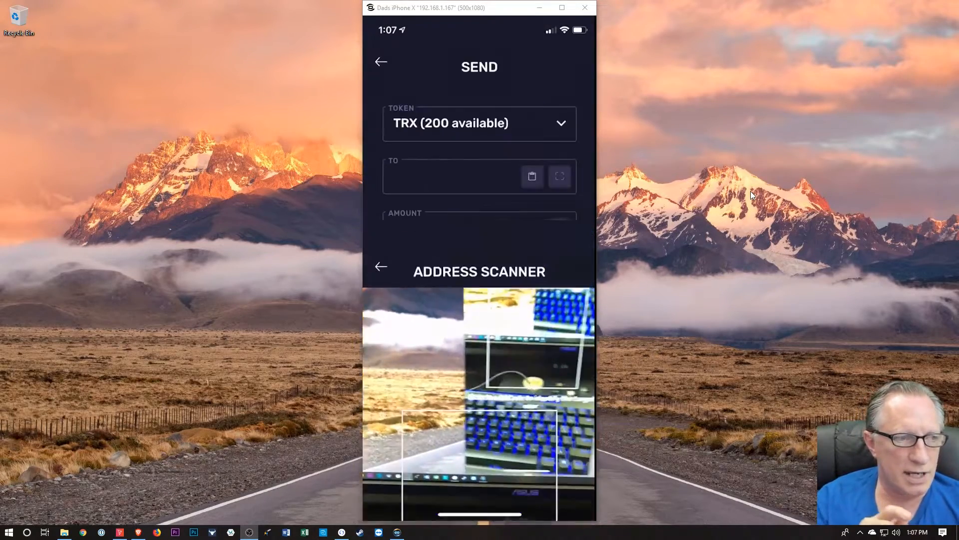
Return to the account overview showing 200 TRX and bring up the token sale listings.
{"action": "left_click", "coordinate": [381, 266]}
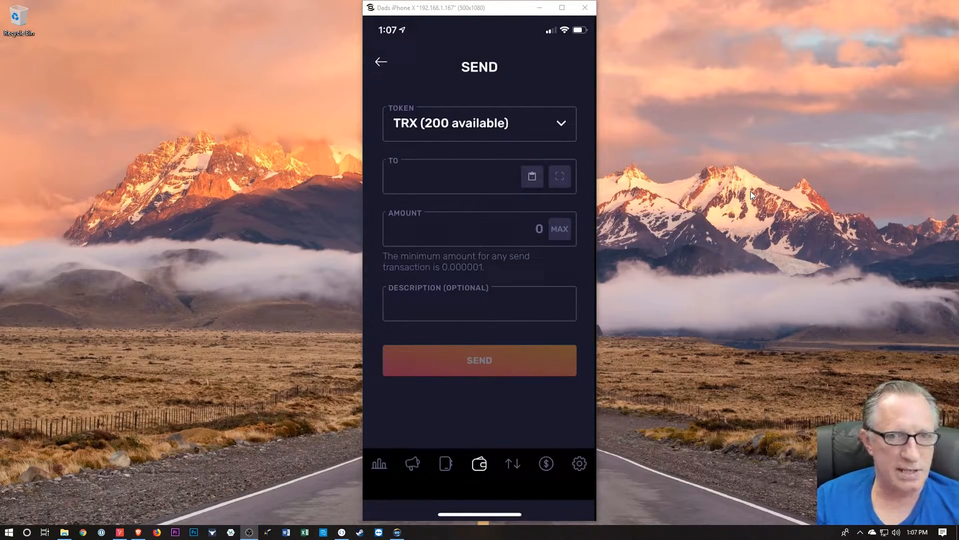
{"action": "left_click", "coordinate": [381, 61]}
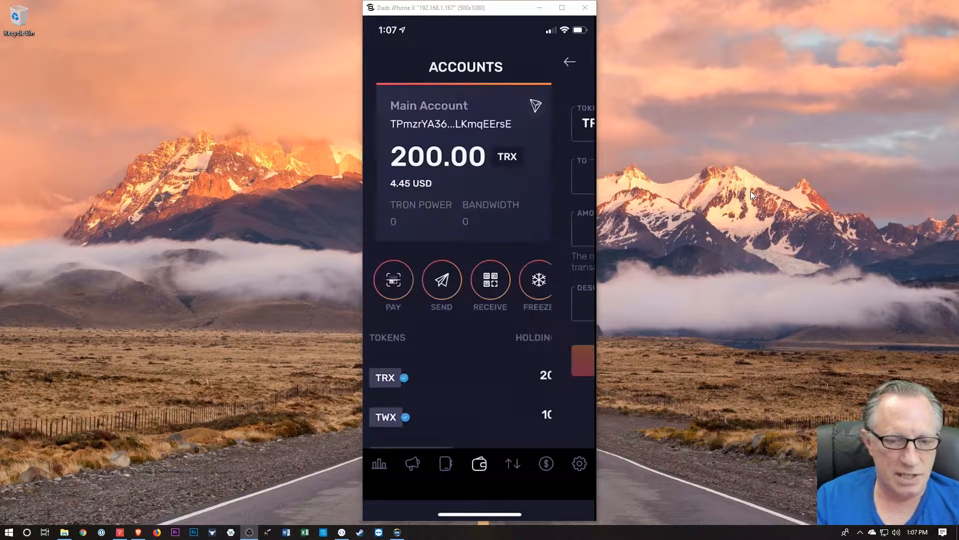
{"action": "left_click", "coordinate": [569, 61]}
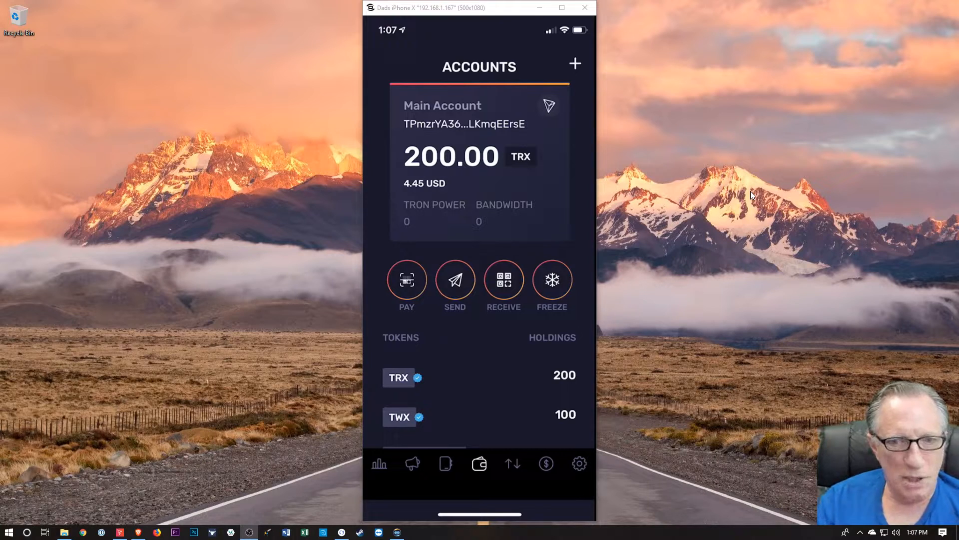
{"action": "left_click", "coordinate": [545, 462]}
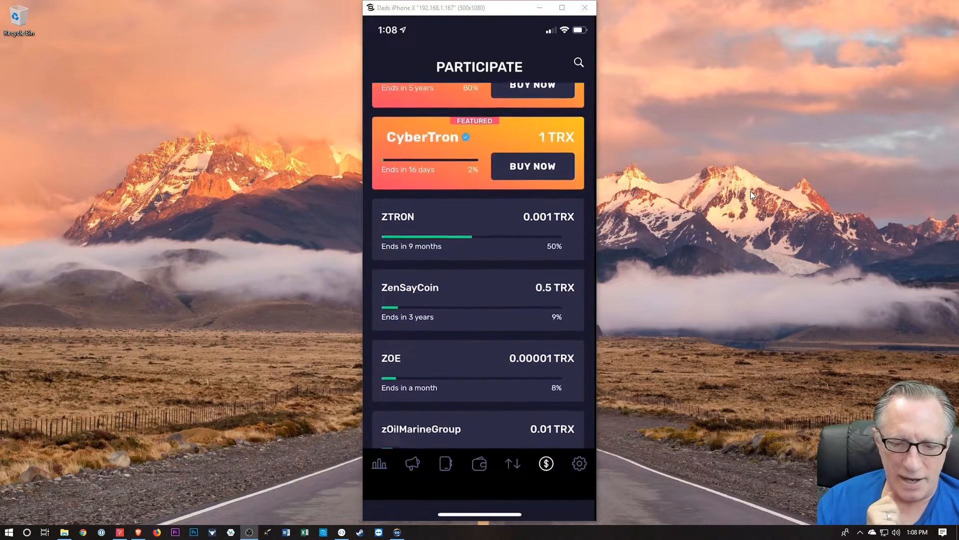
{"action": "scroll", "scroll_direction": "down", "scroll_amount": 3}
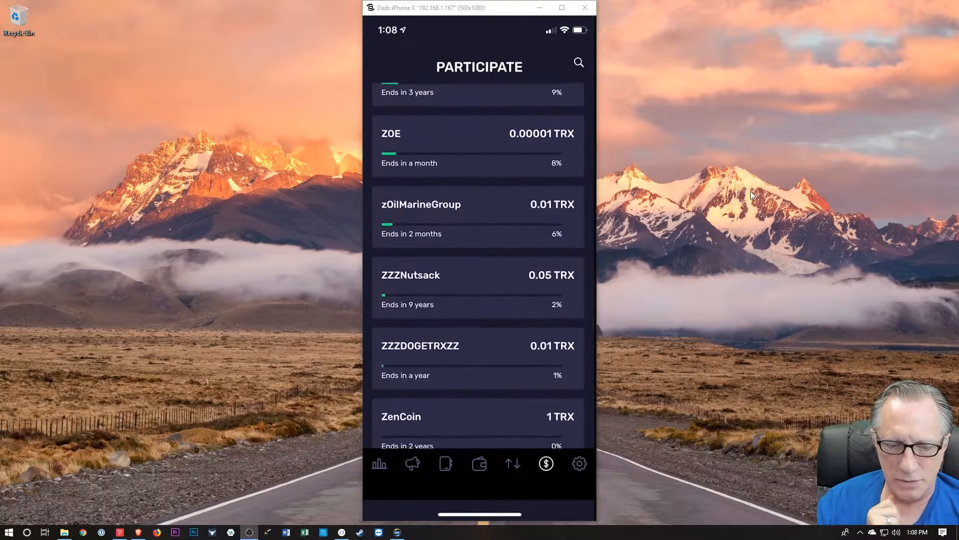
{"action": "scroll", "scroll_direction": "up", "scroll_amount": 3}
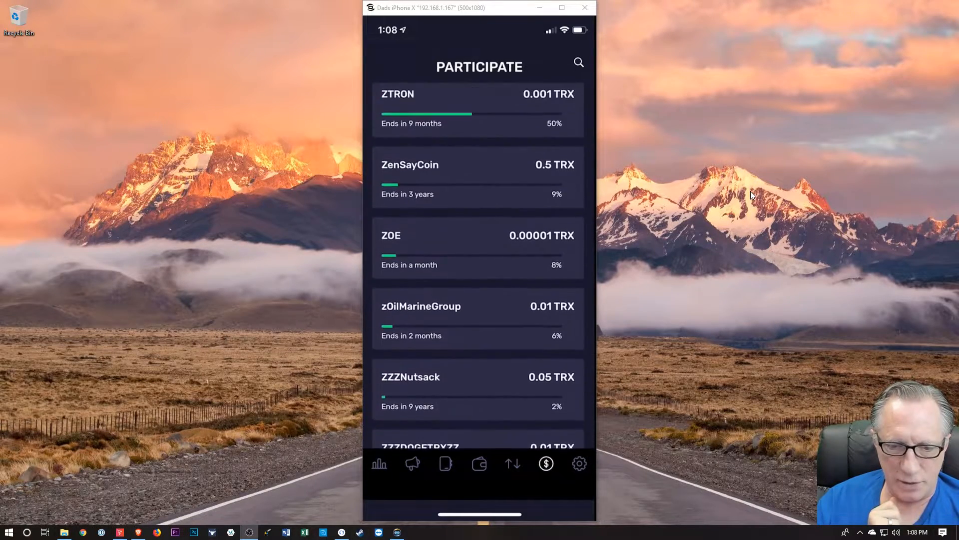
{"action": "scroll", "scroll_direction": "down", "scroll_amount": 3}
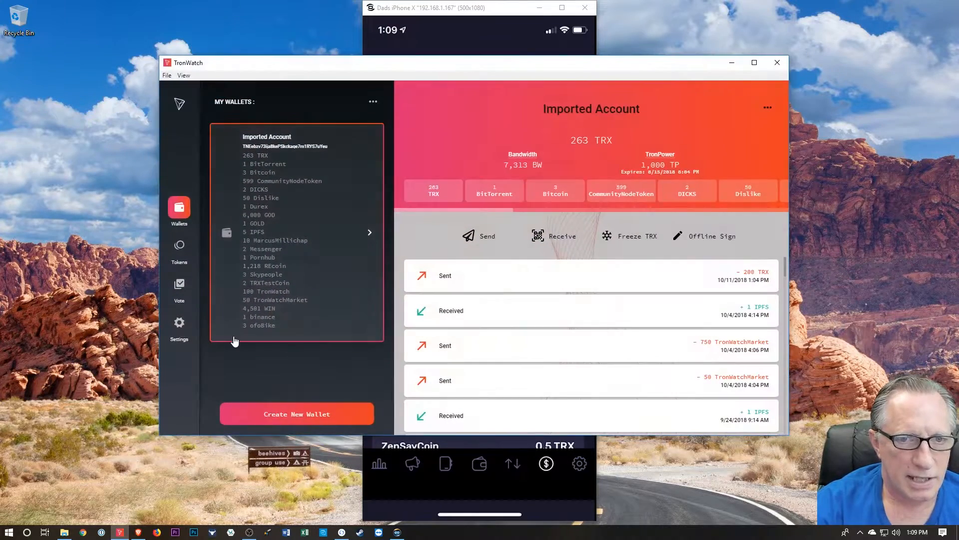
{"action": "mouse_move", "coordinate": [477, 212]}
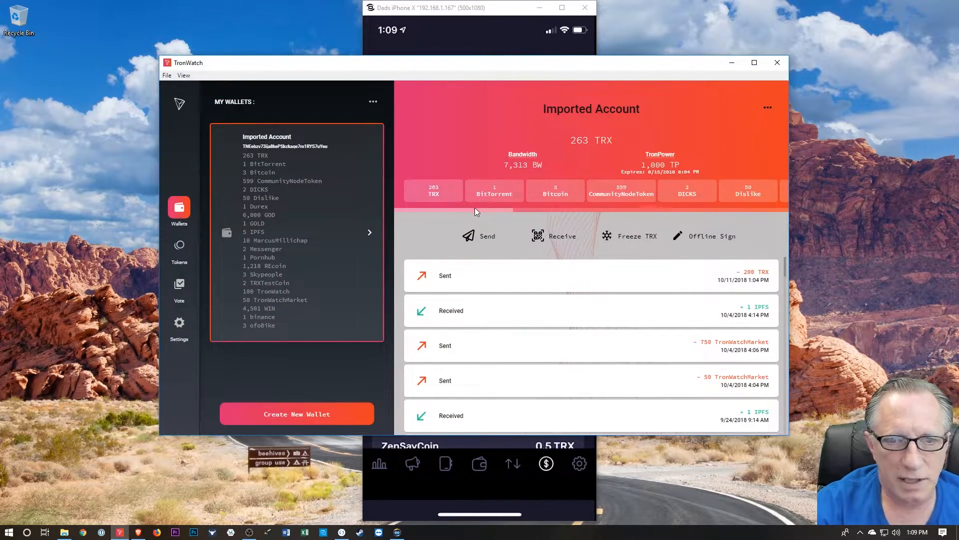
{"action": "mouse_move", "coordinate": [274, 290]}
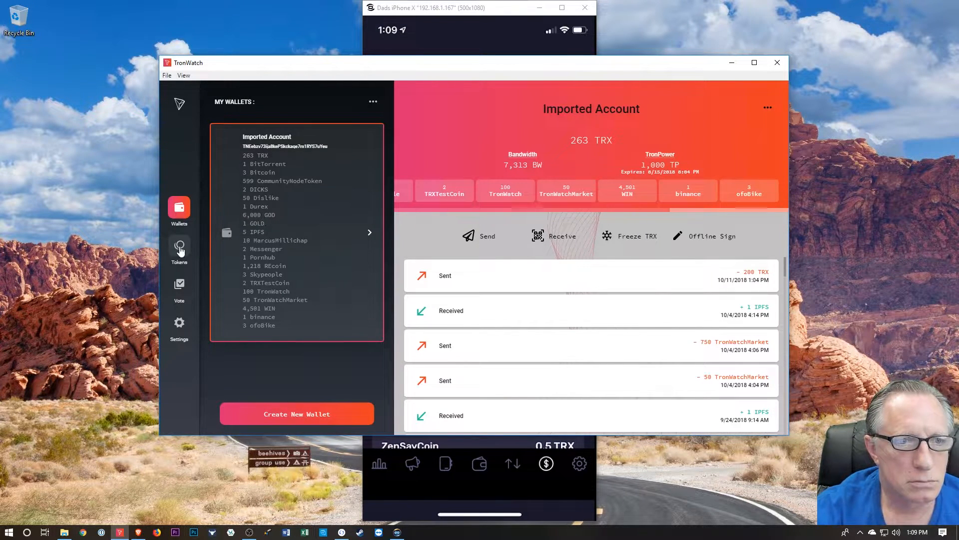
Search TronWatch's token list for 'twx' and bring up the TWX Buy Token form.
{"action": "left_click", "coordinate": [179, 248]}
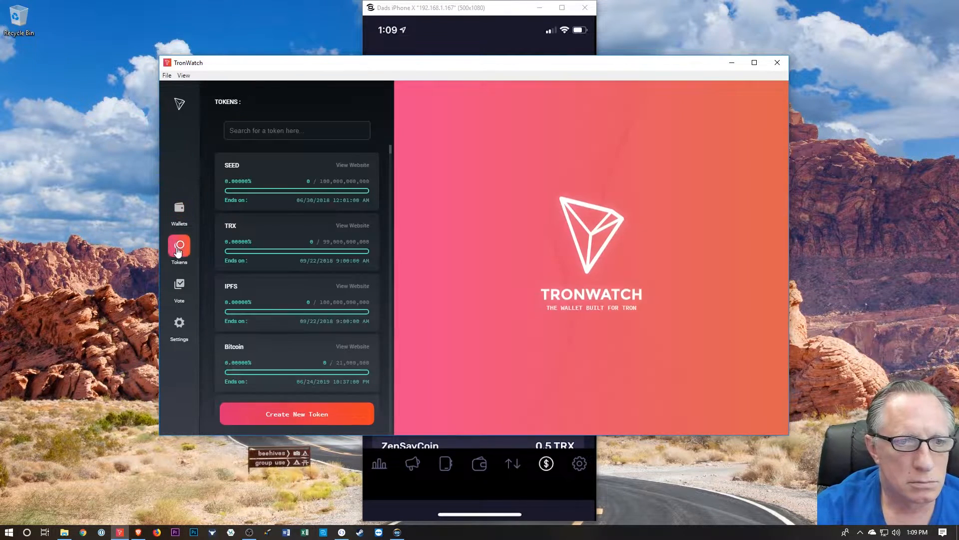
{"action": "type", "text": "t"}
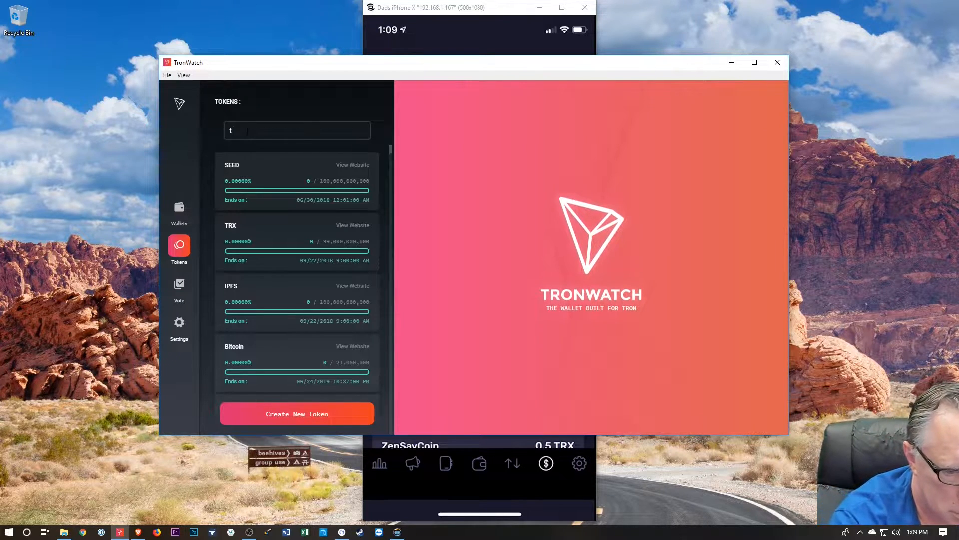
{"action": "type", "text": "wx"}
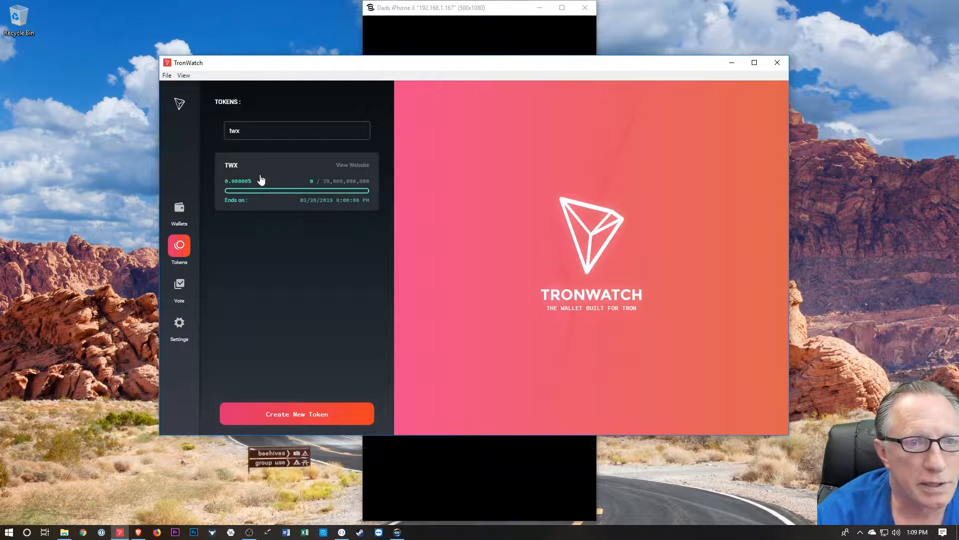
{"action": "left_click", "coordinate": [296, 181]}
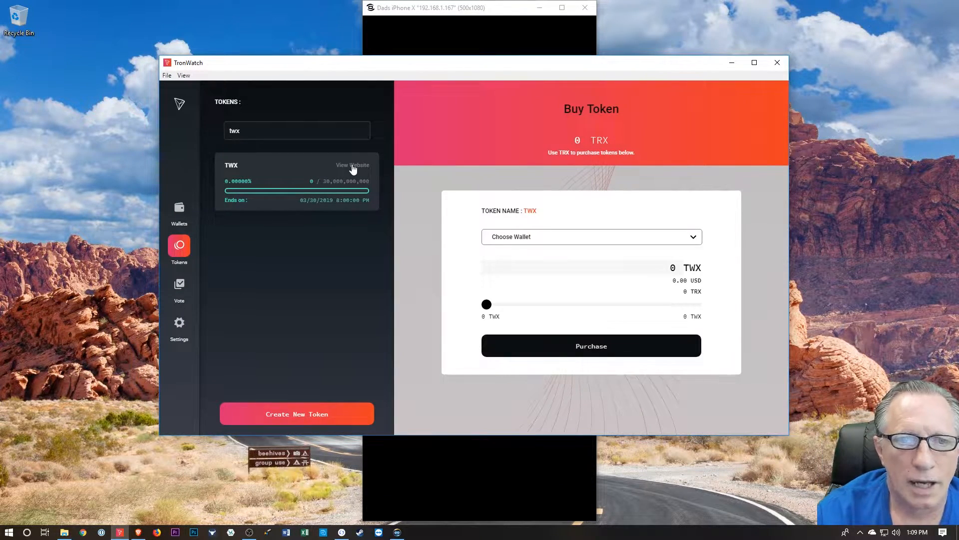
{"action": "left_click", "coordinate": [351, 165]}
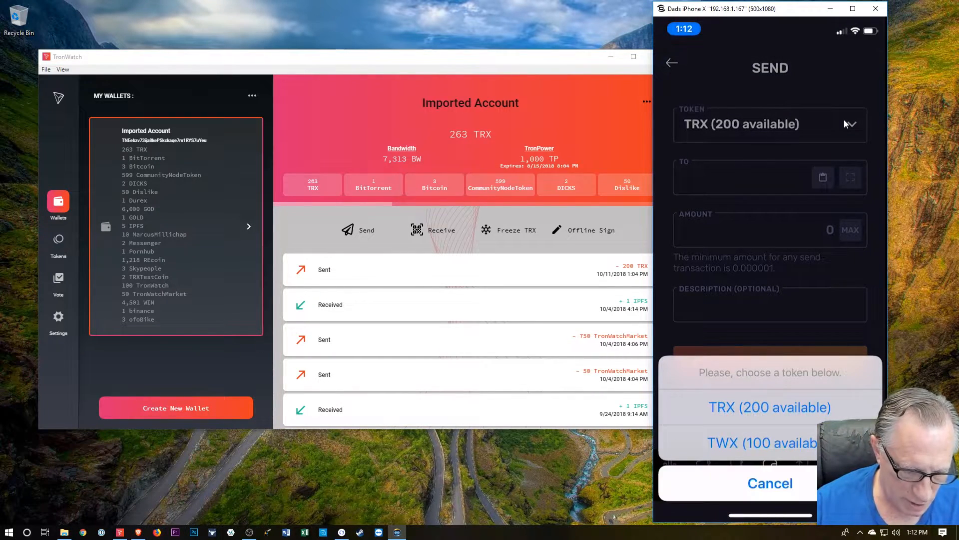
Choose TWX (100 available) to send, and show TronWatch's receive QR code.
{"action": "left_click", "coordinate": [762, 443]}
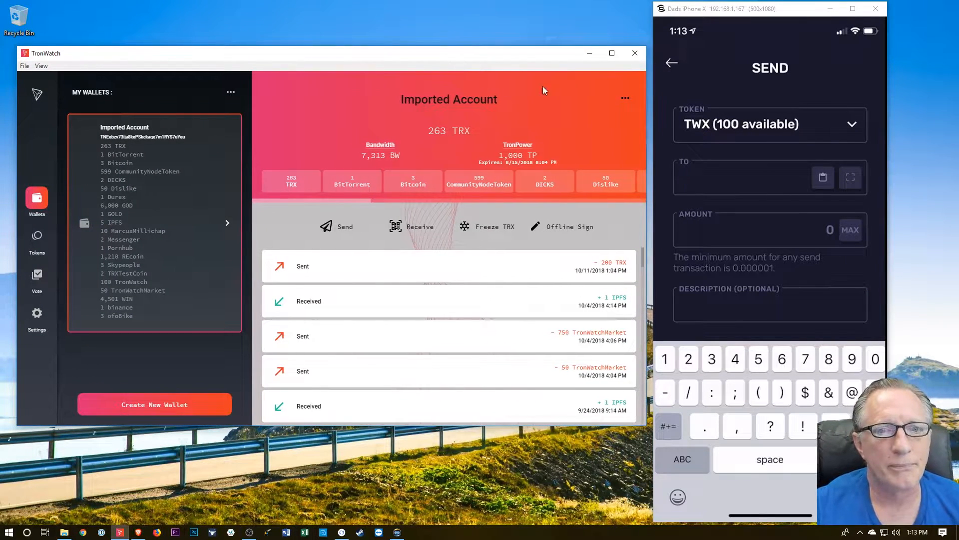
{"action": "left_click", "coordinate": [420, 227]}
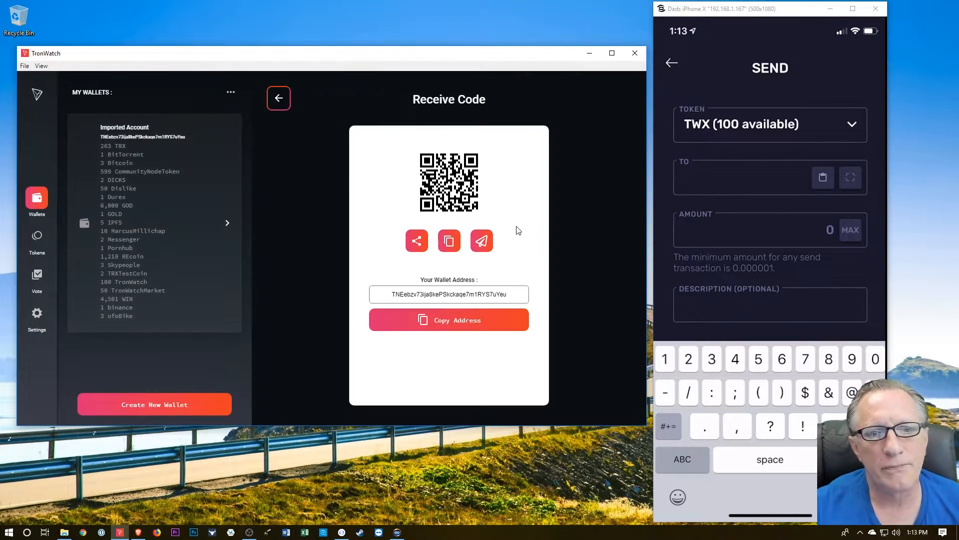
{"action": "mouse_move", "coordinate": [562, 238]}
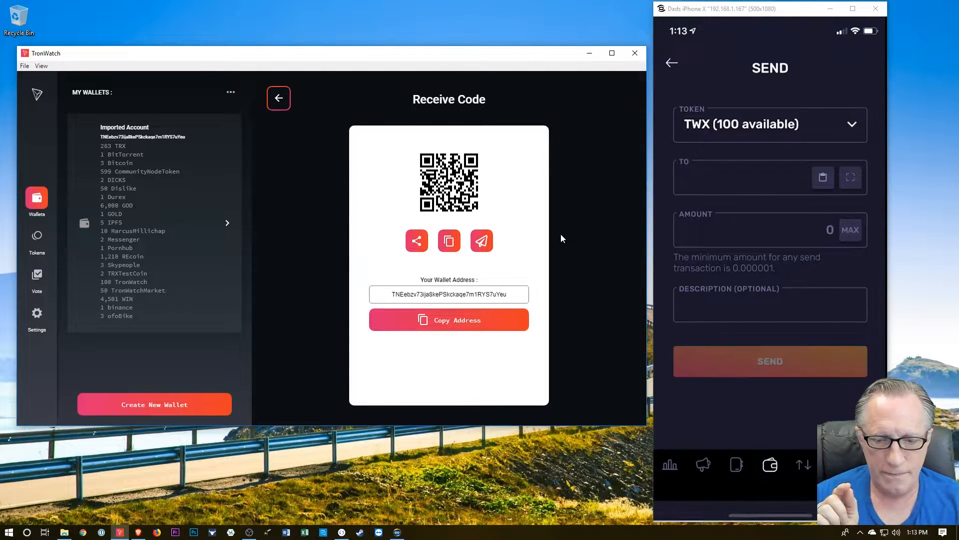
Scan the TronWatch address as recipient, set MAX 100 TWX and bring up Transaction Details.
{"action": "left_click", "coordinate": [849, 178]}
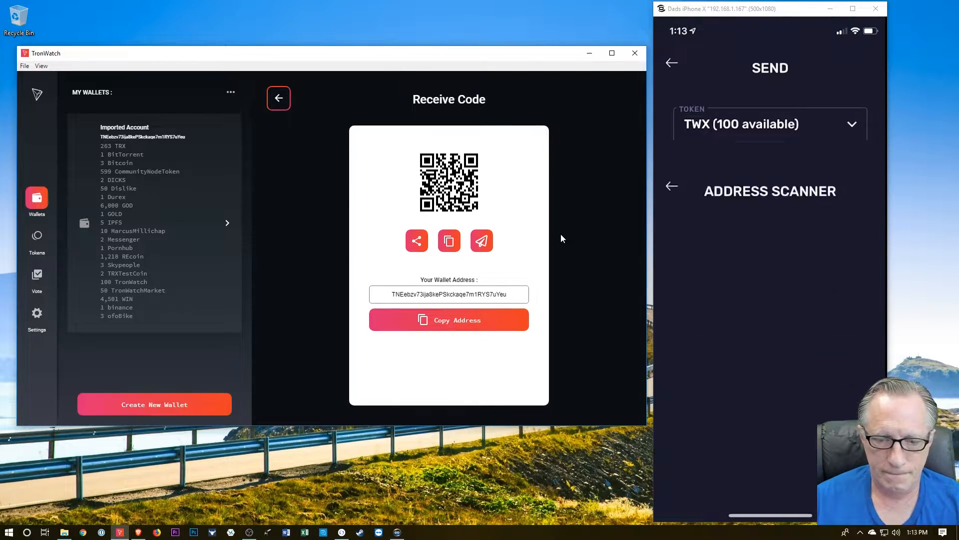
{"action": "left_click", "coordinate": [770, 189]}
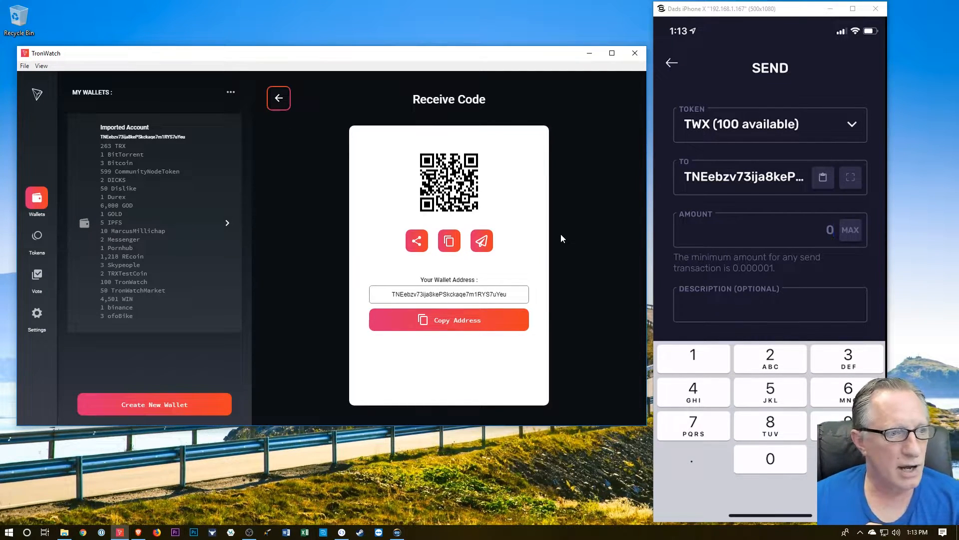
{"action": "left_click", "coordinate": [692, 353]}
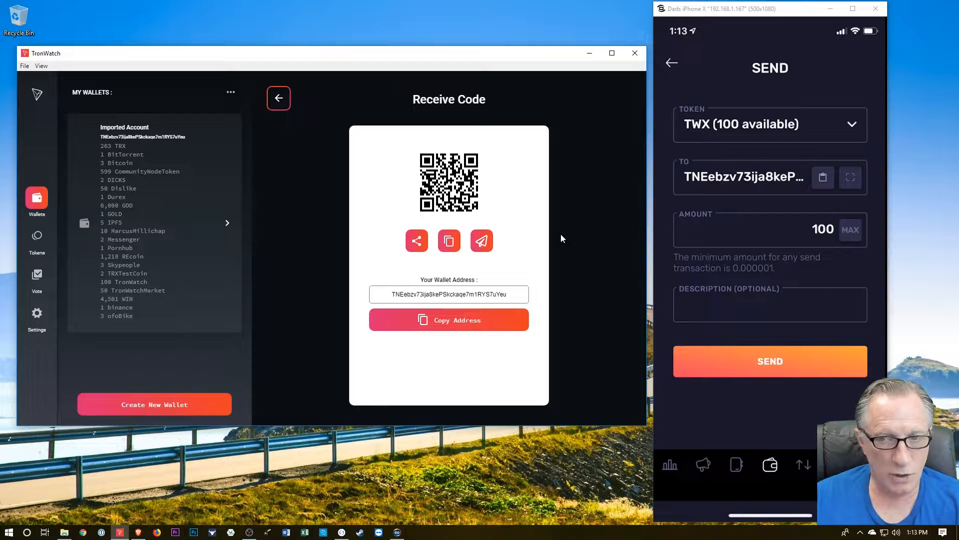
{"action": "left_click", "coordinate": [671, 62]}
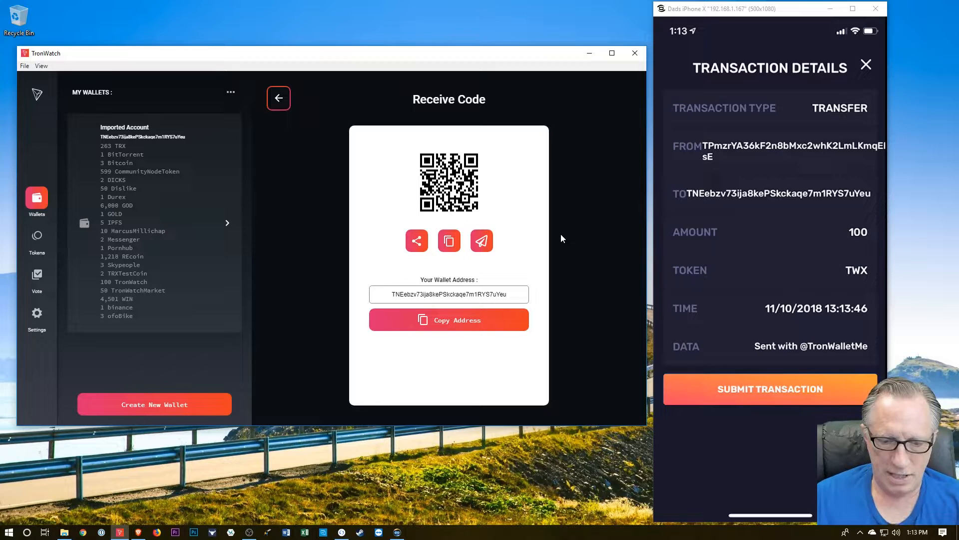
Submit the 100 TWX transfer to the TronWatch wallet address.
{"action": "left_click", "coordinate": [770, 388]}
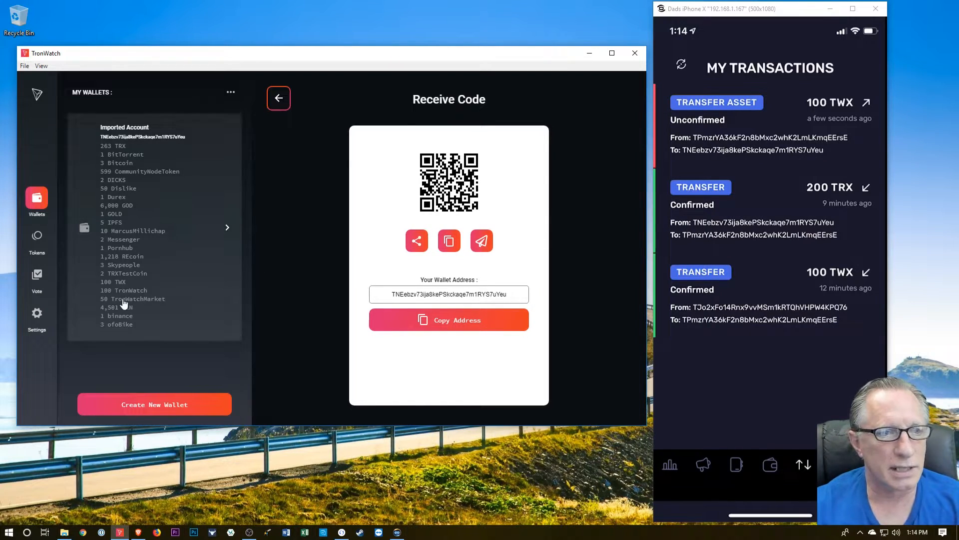
{"action": "mouse_move", "coordinate": [147, 291]}
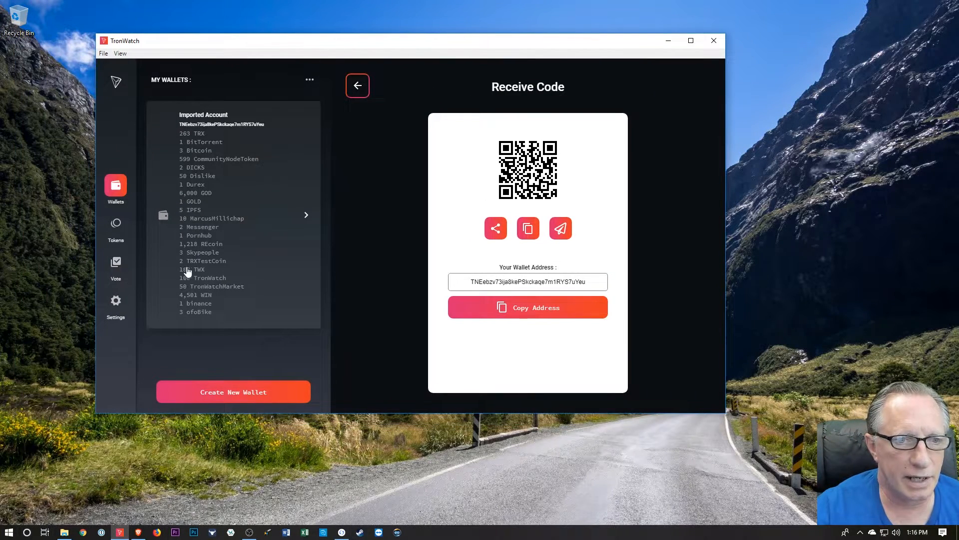
Return to the account overview and filter its history to the 100 TWX token tile.
{"action": "left_click", "coordinate": [358, 85]}
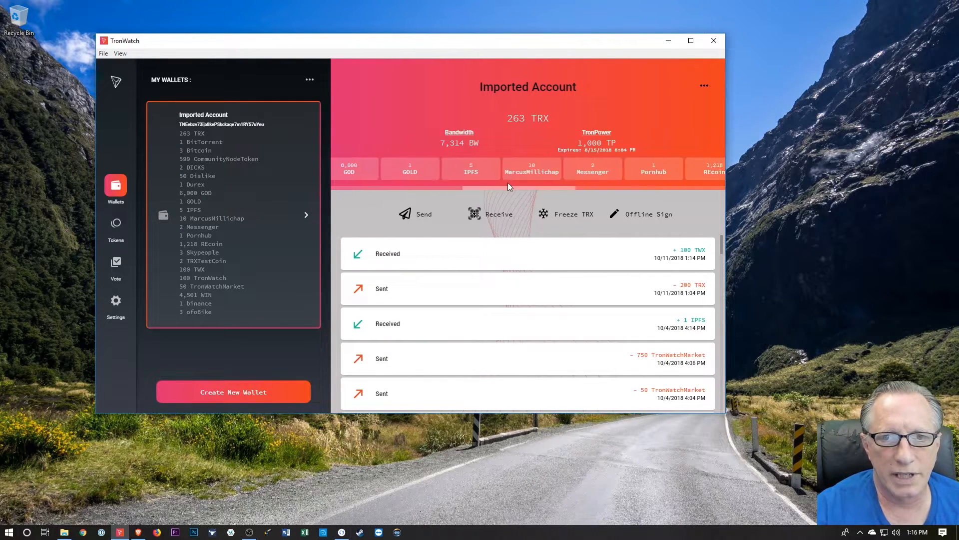
{"action": "scroll", "scroll_direction": "right", "scroll_amount": 3}
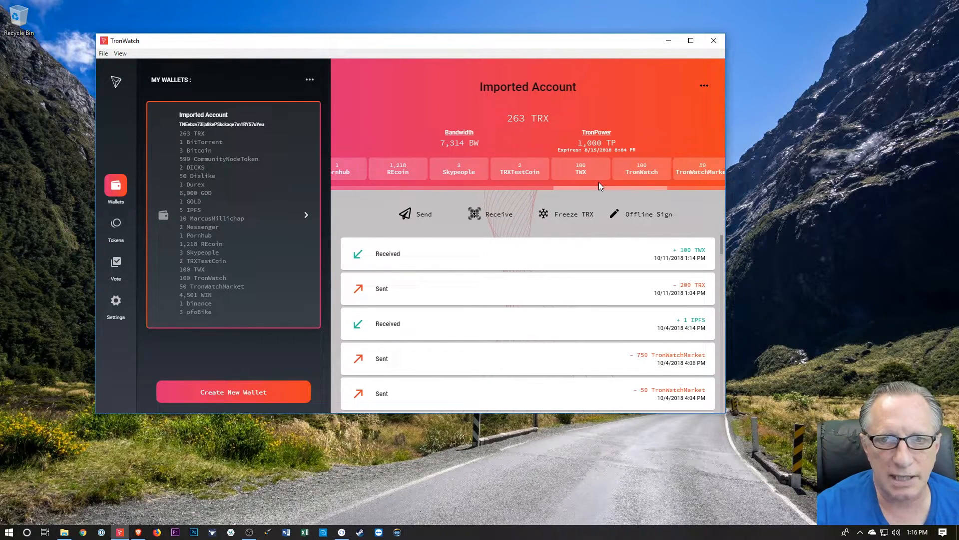
{"action": "left_click", "coordinate": [579, 168]}
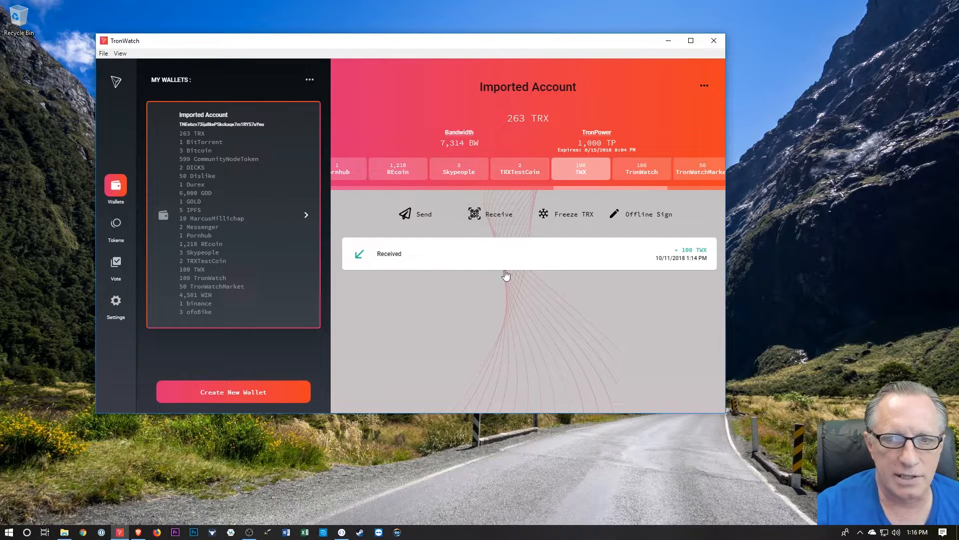
{"action": "mouse_move", "coordinate": [640, 305]}
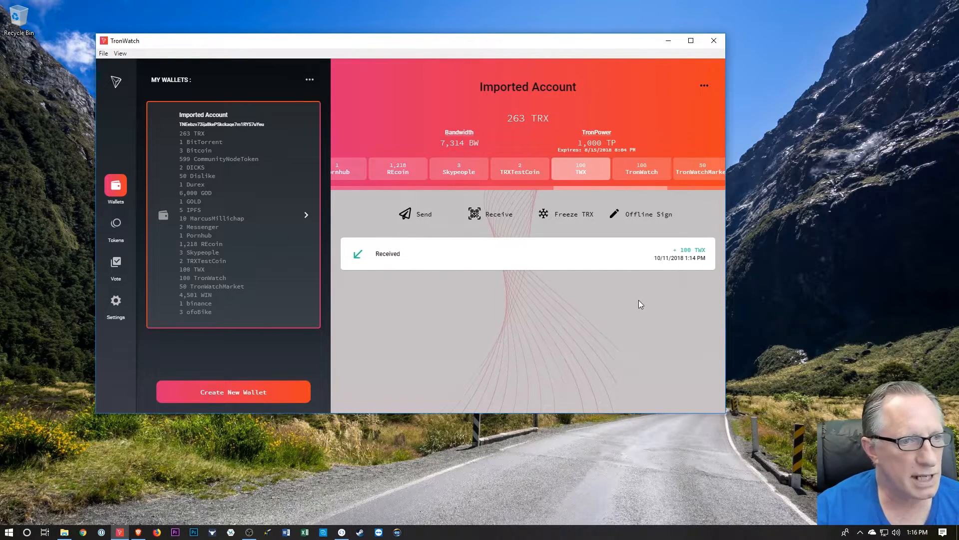